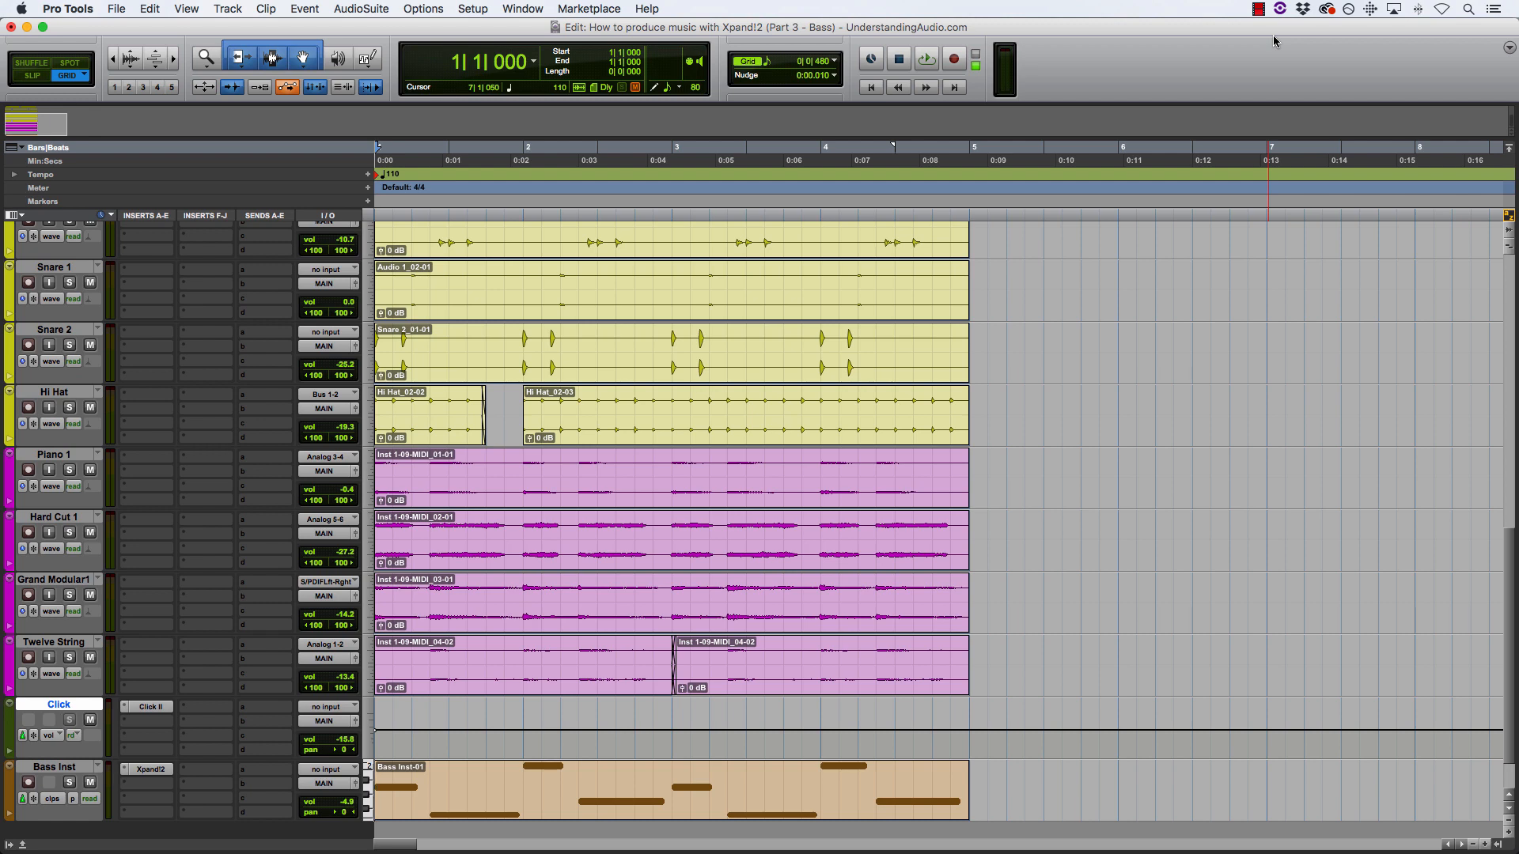
- Load Xpand!2's 24 Synth Basses > 09 Foot To The Floor preset on the Bass Inst track
click(520, 707)
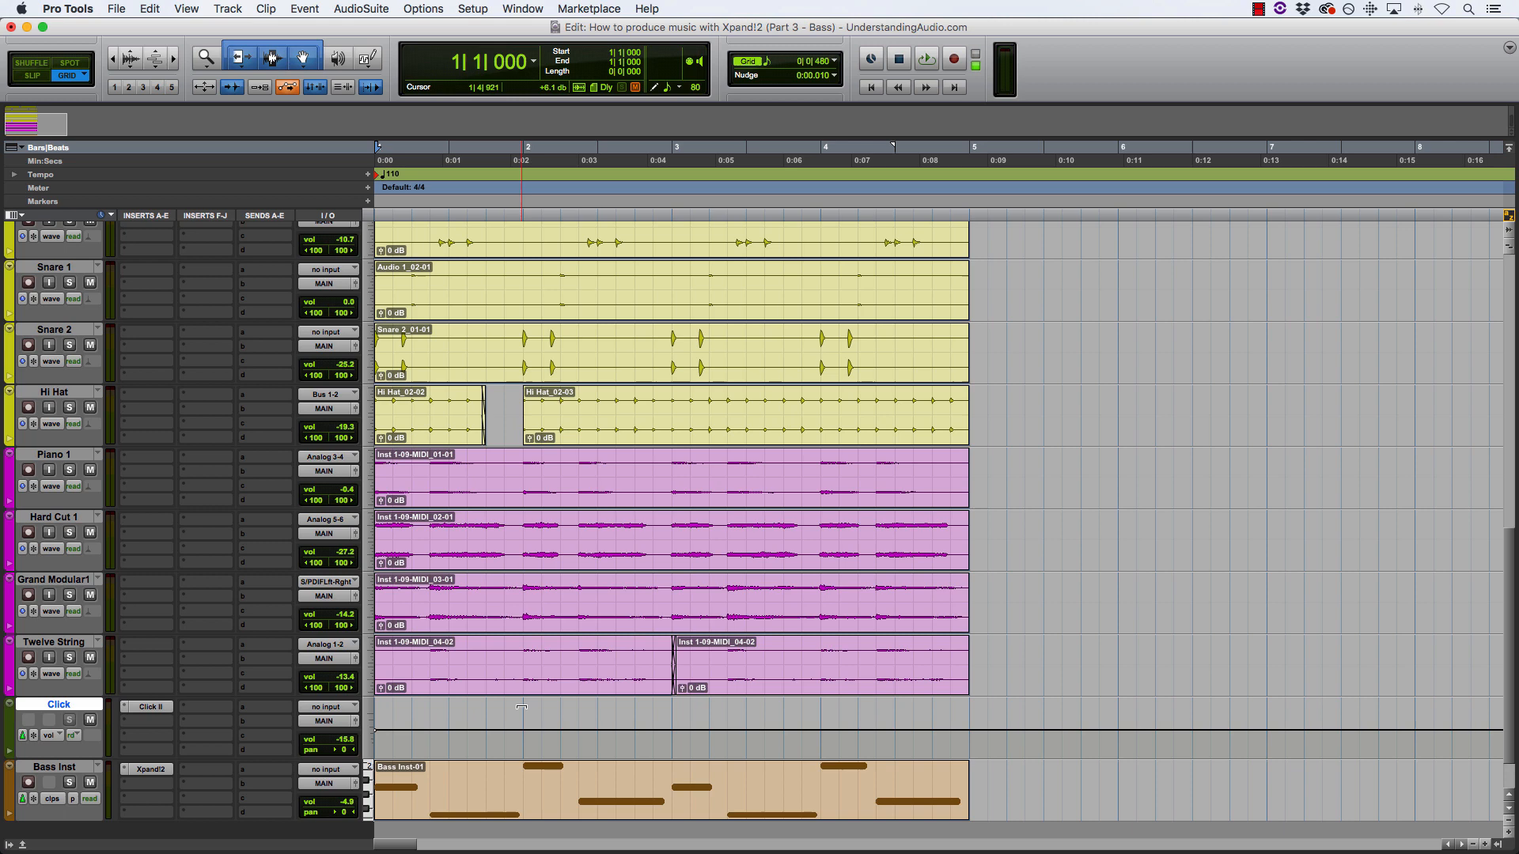
click(54, 766)
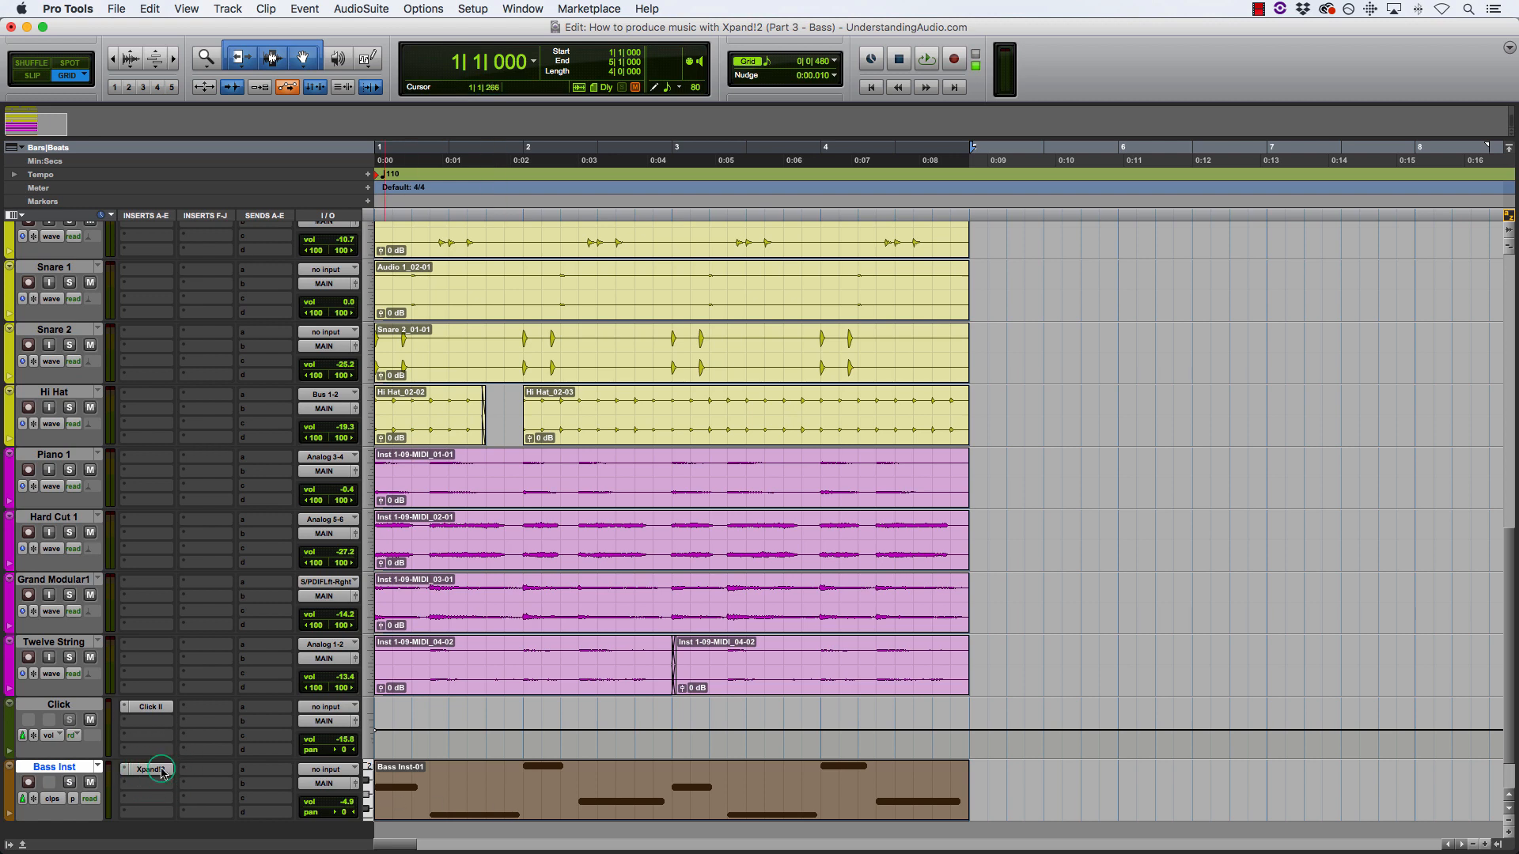
click(151, 770)
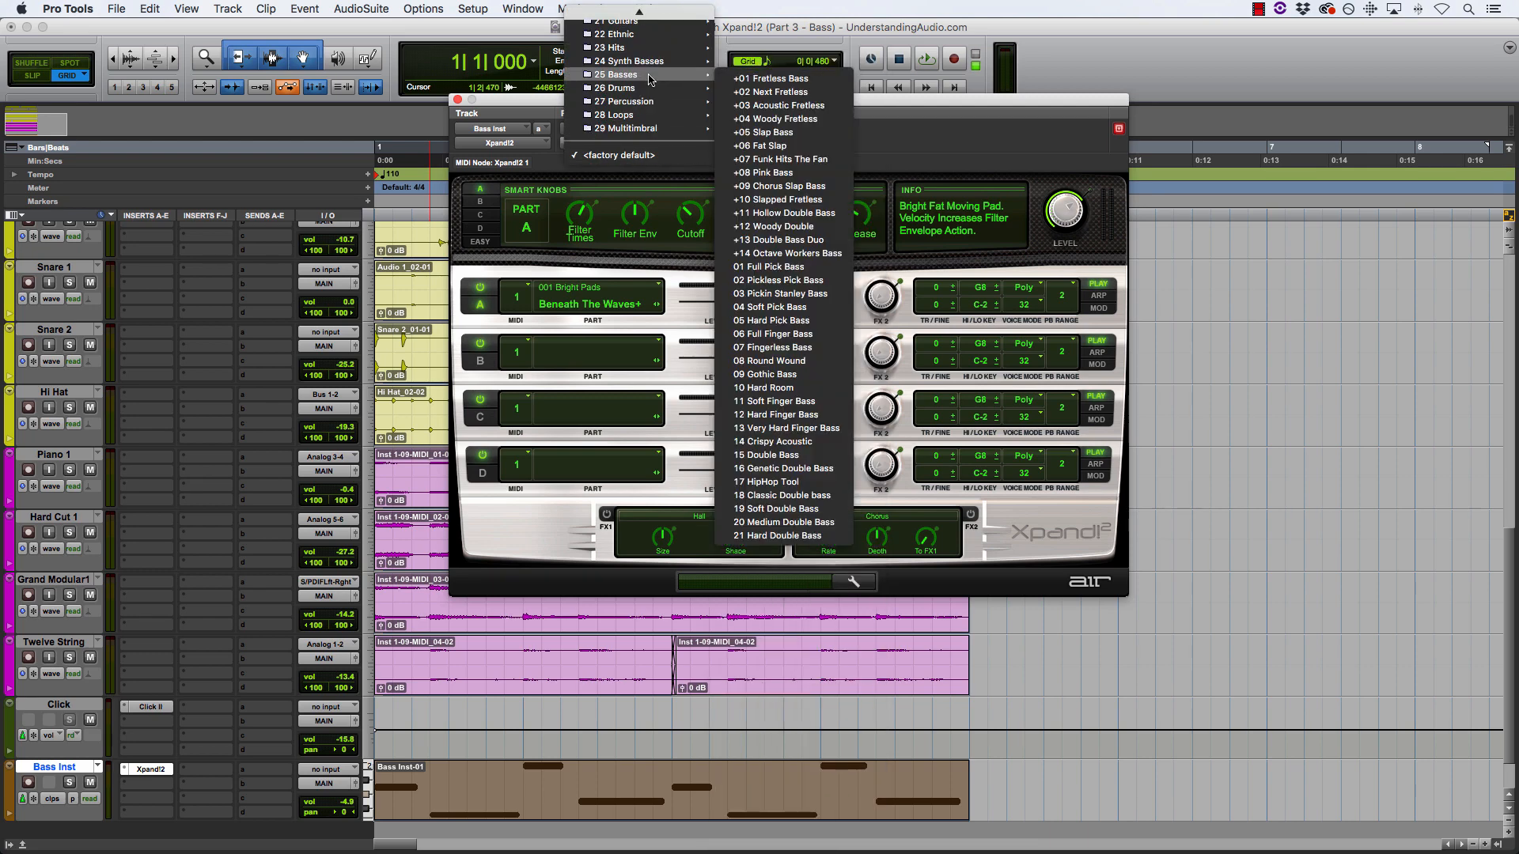
mouse_move(629, 60)
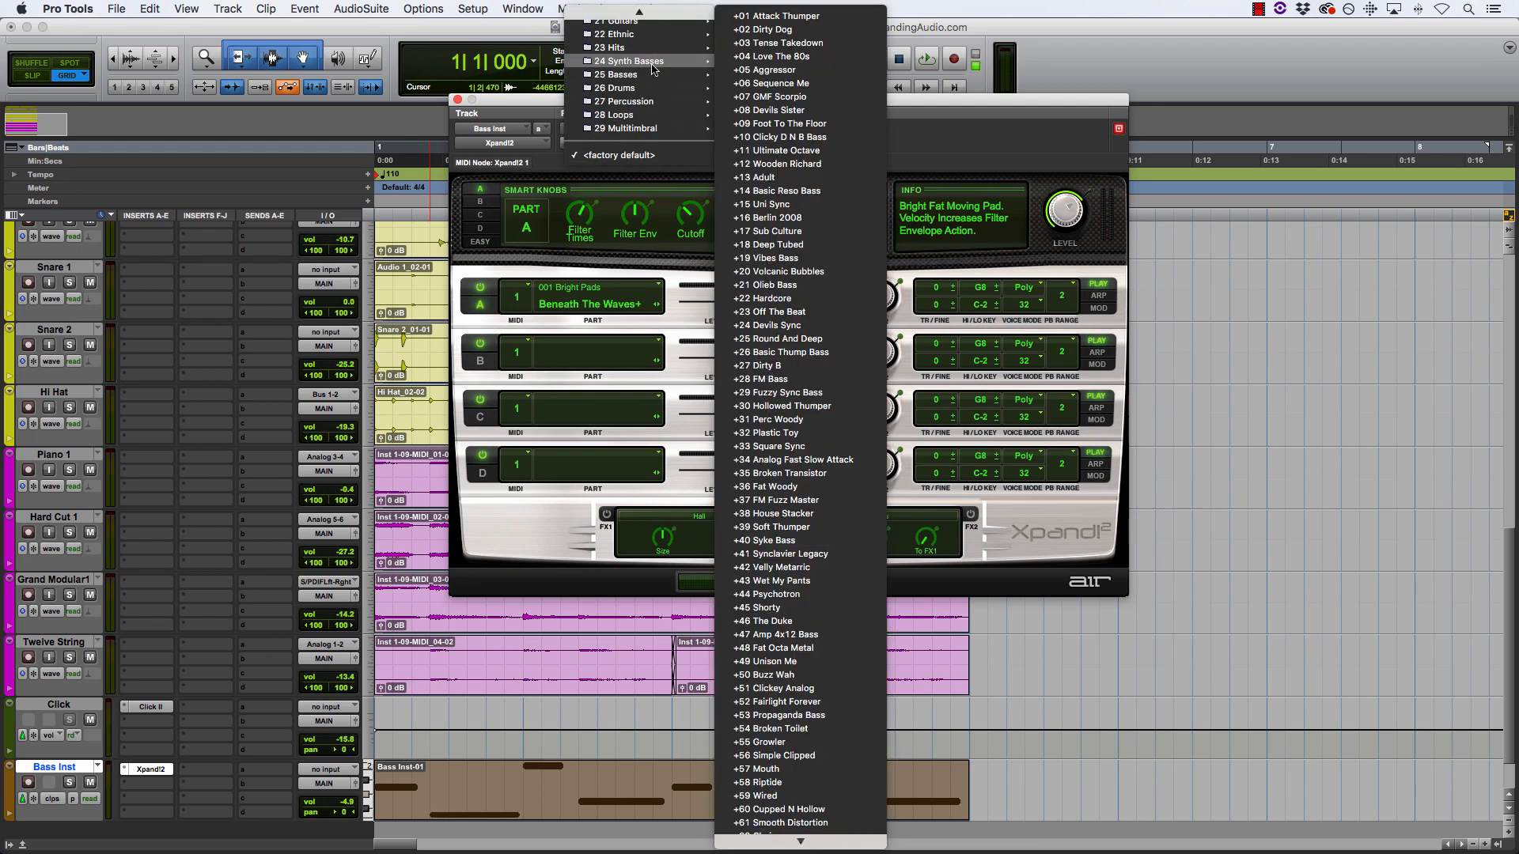
mouse_move(685, 69)
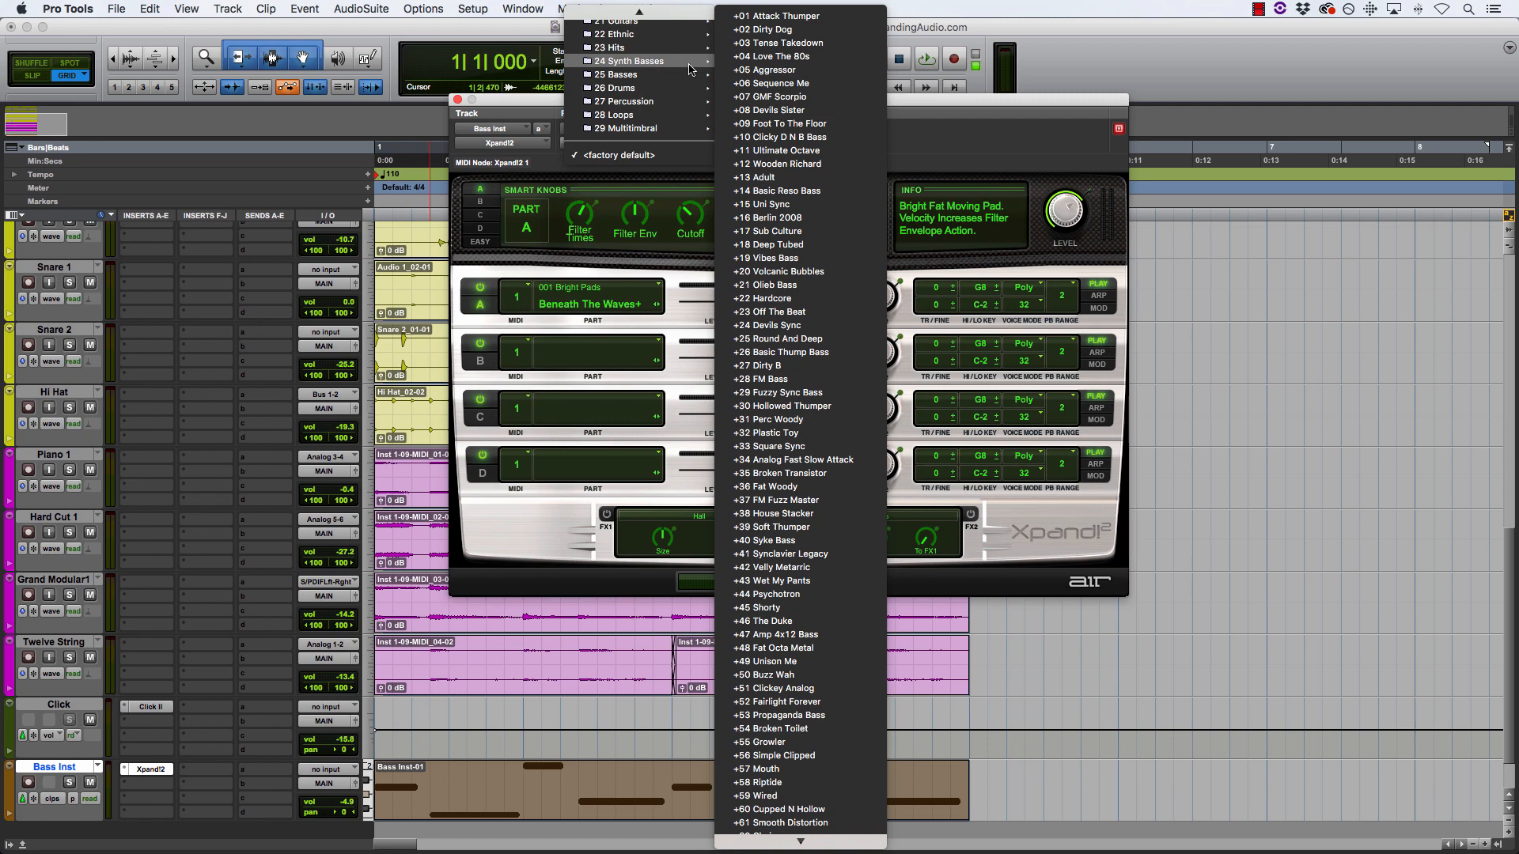
mouse_move(785, 123)
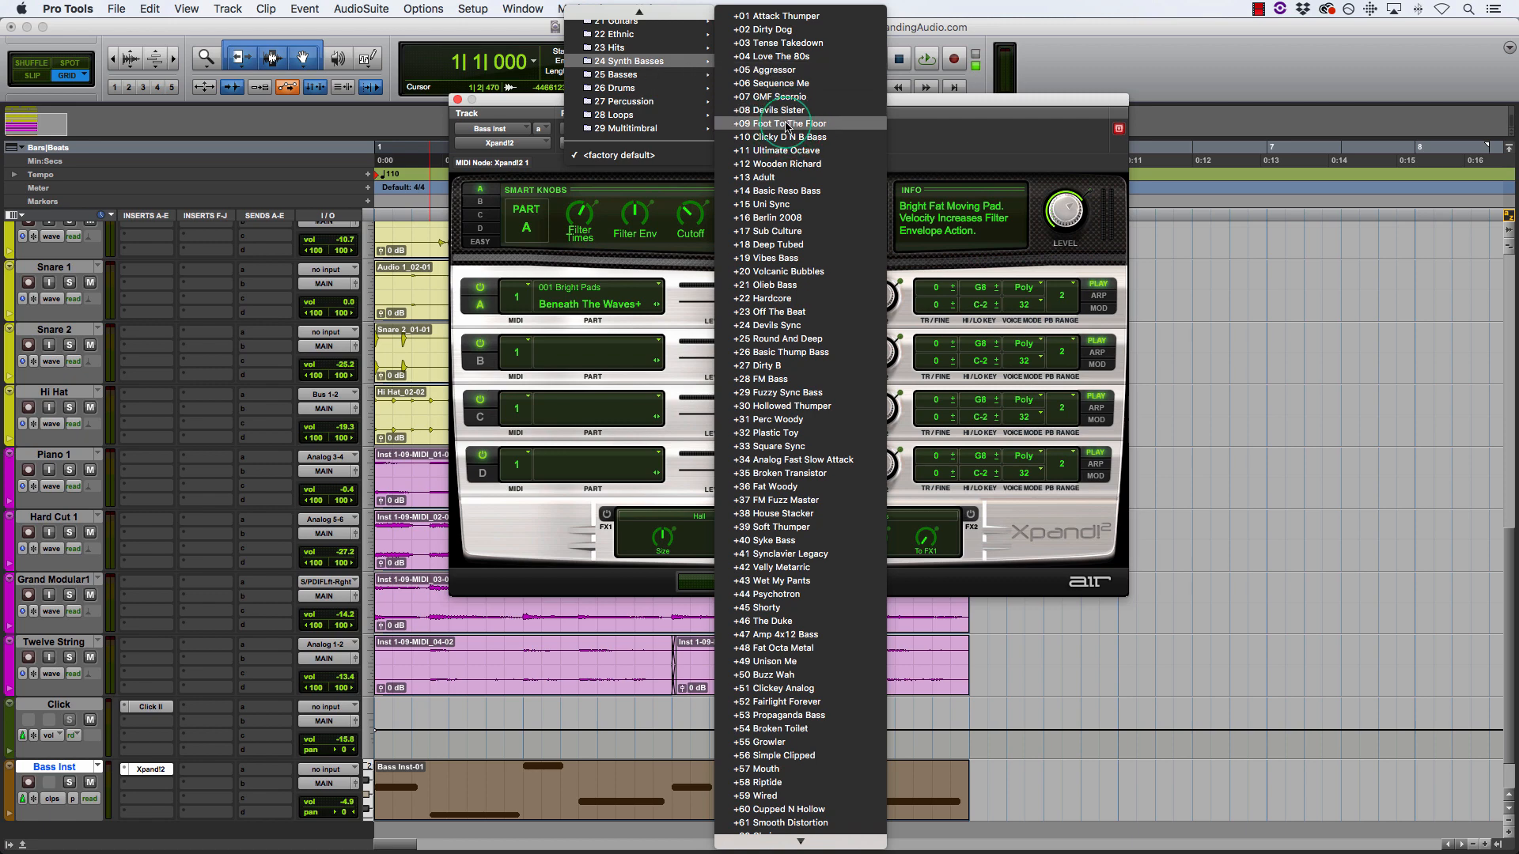
click(782, 123)
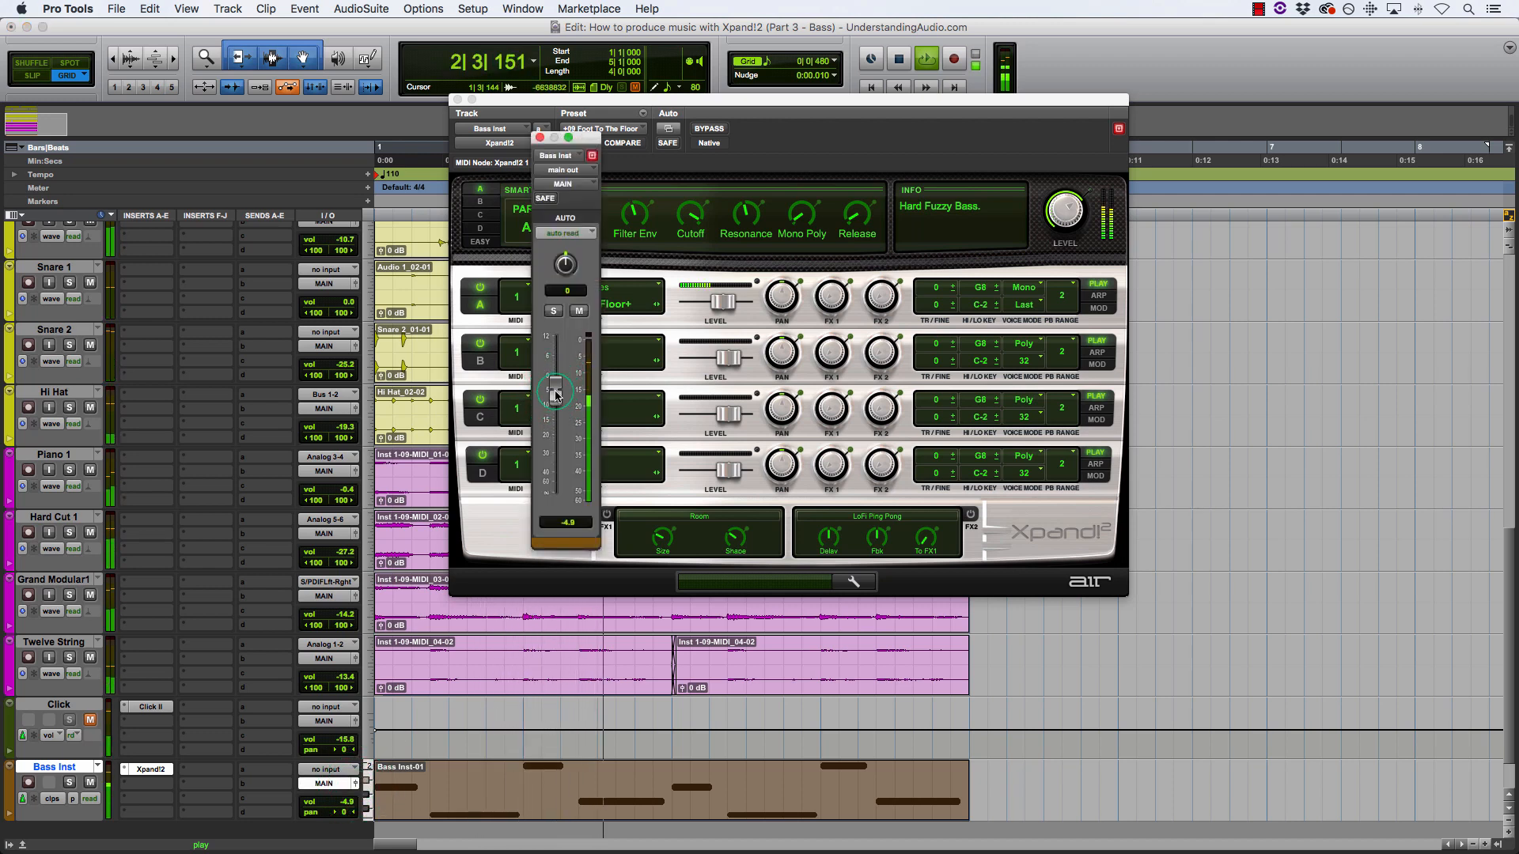
- Lower the Bass Inst volume fader to about -10.6 dB and slightly below
drag(556, 392, 555, 407)
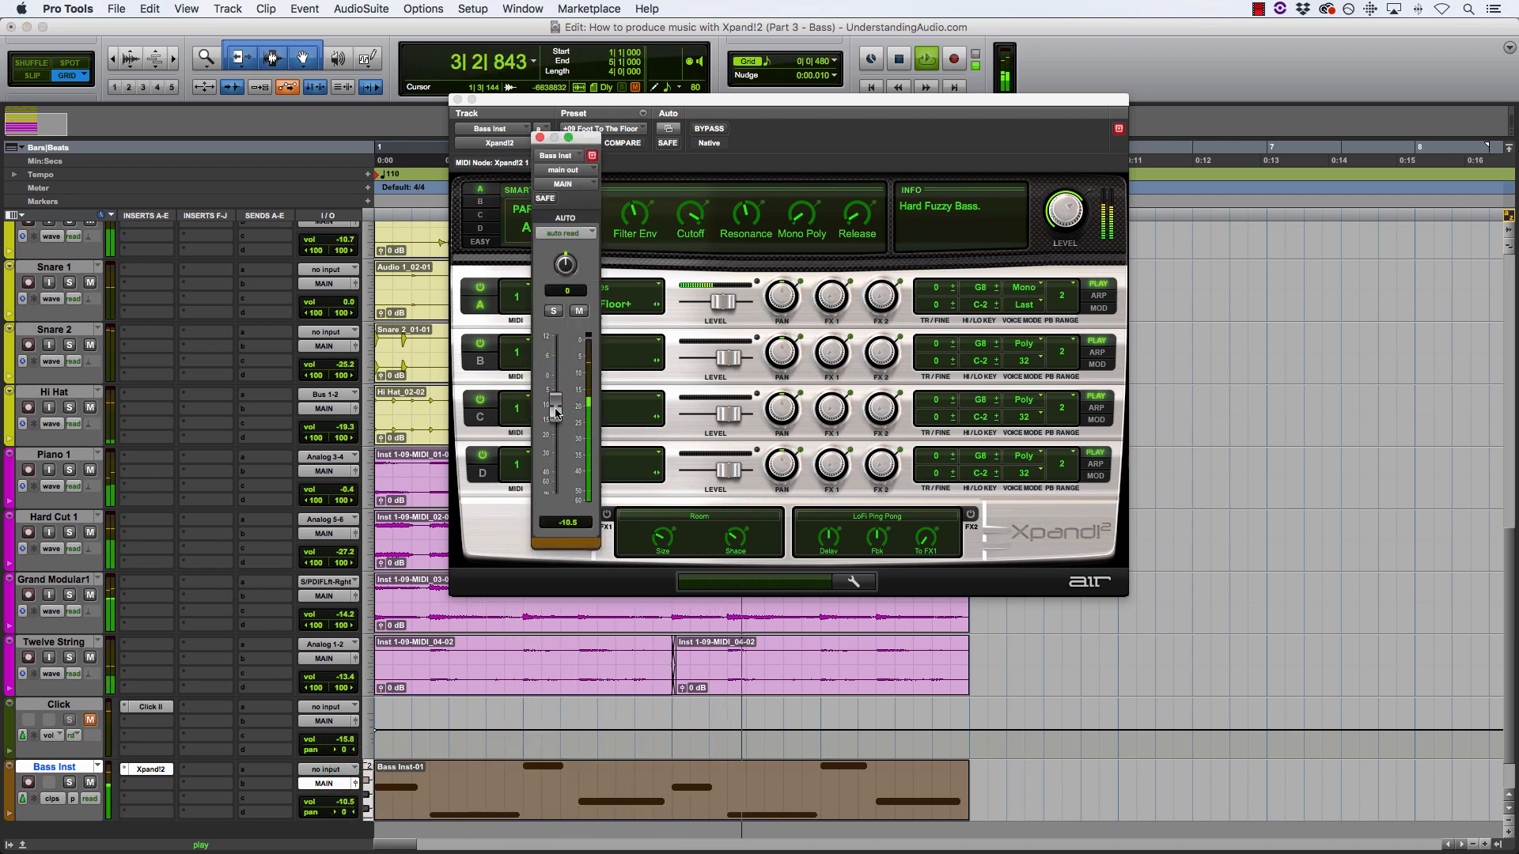
drag(554, 405, 554, 421)
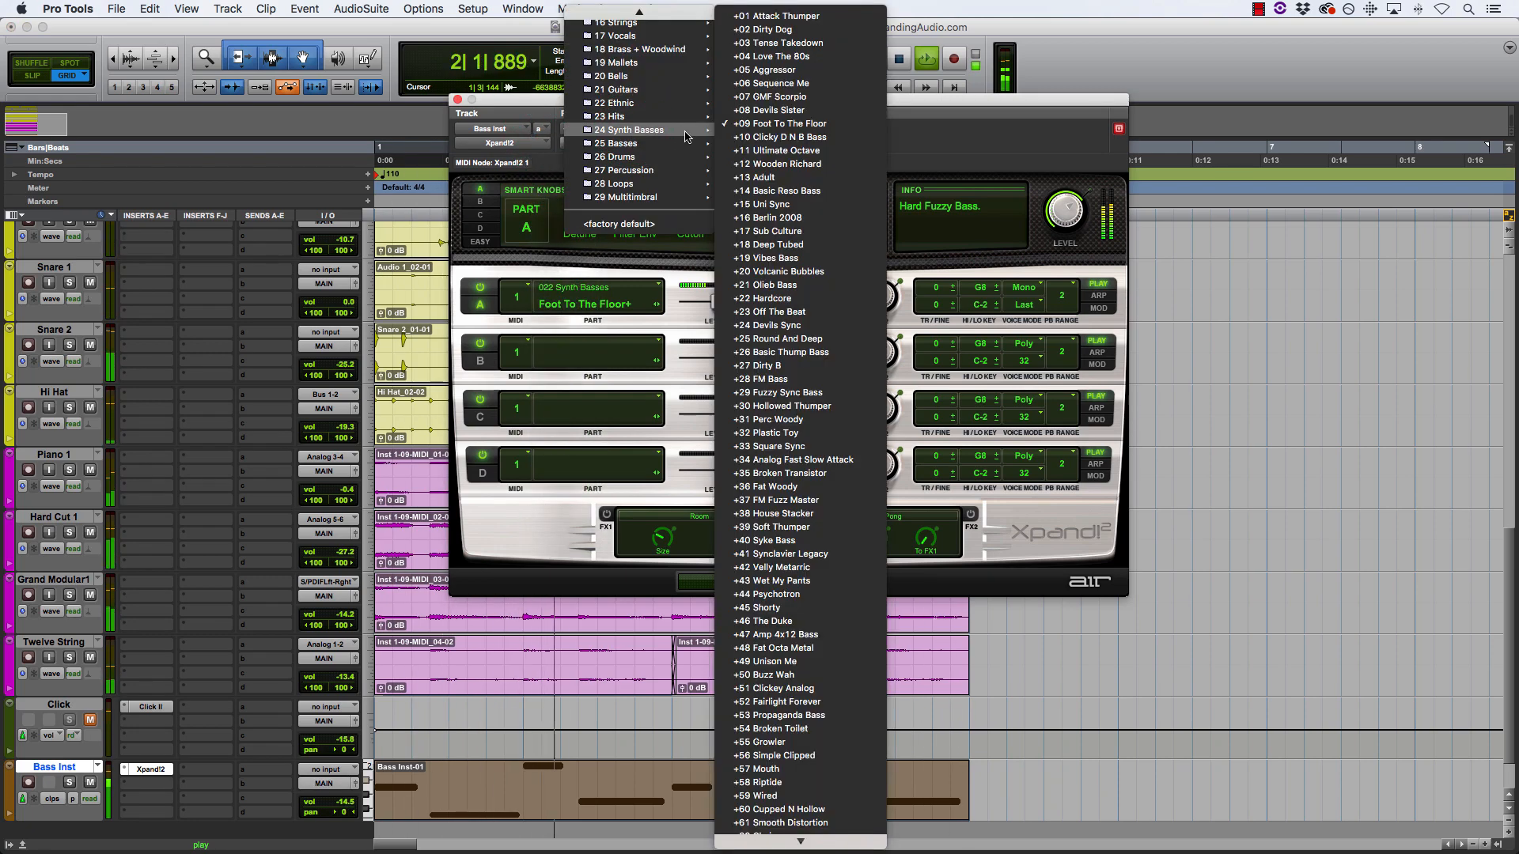
mouse_move(785, 204)
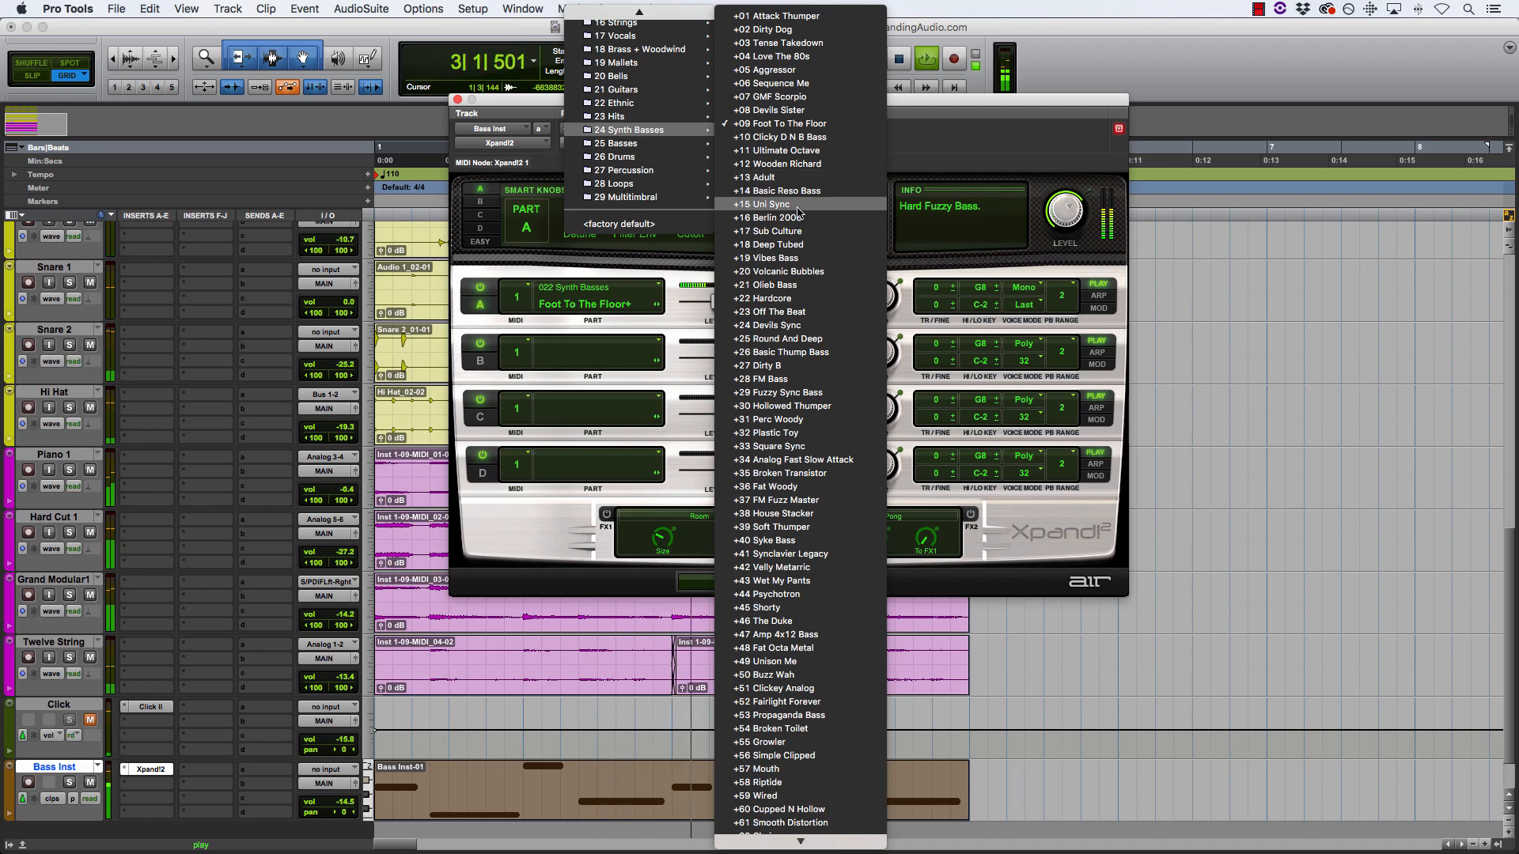
mouse_move(810, 339)
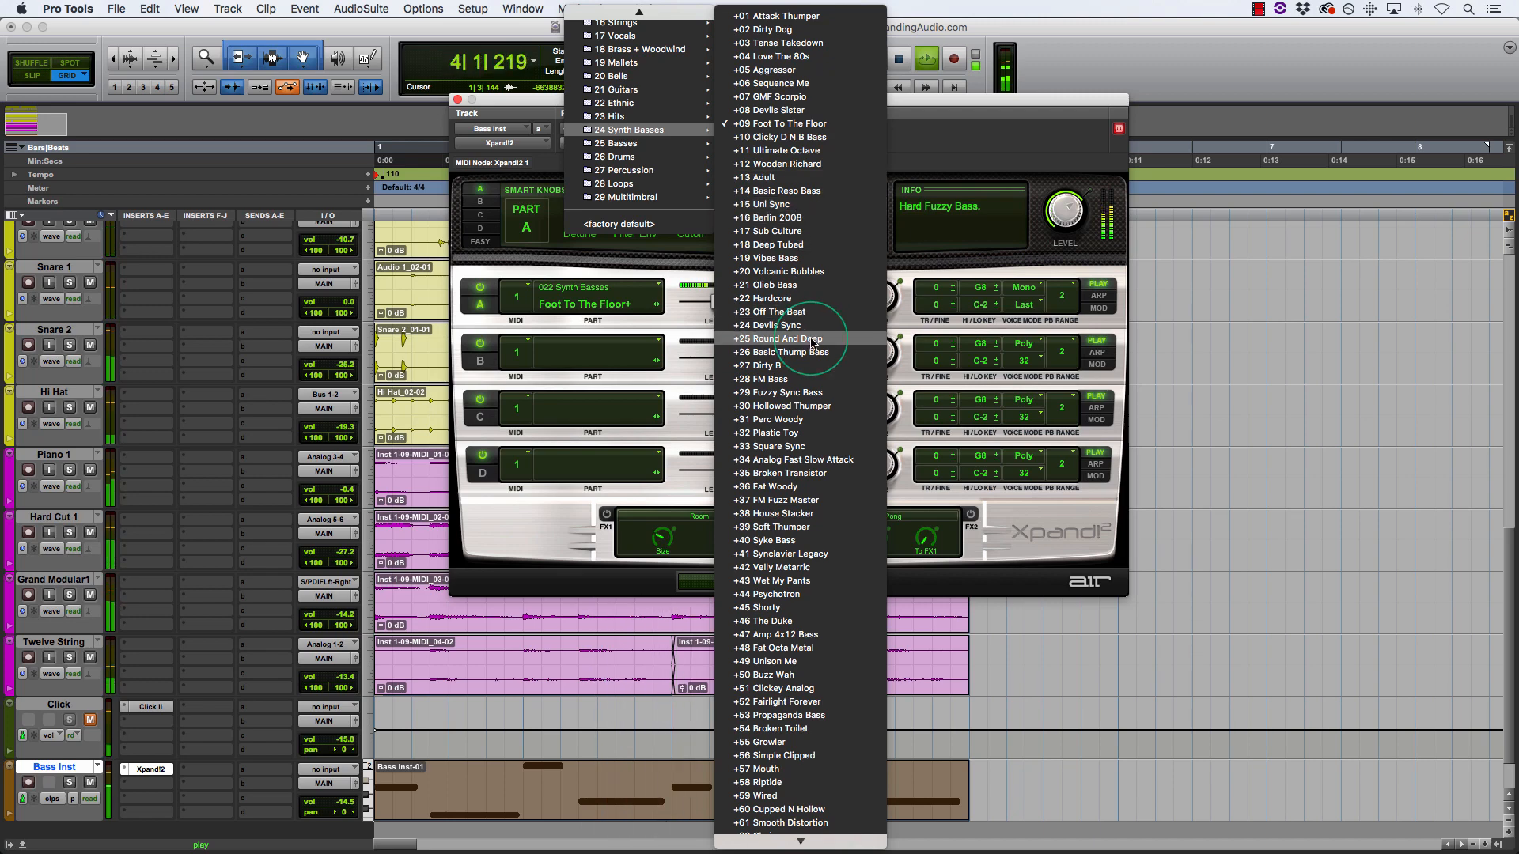
- Audition the Round And Deep and then Broken Transistor synth bass presets in Xpand!2
click(776, 338)
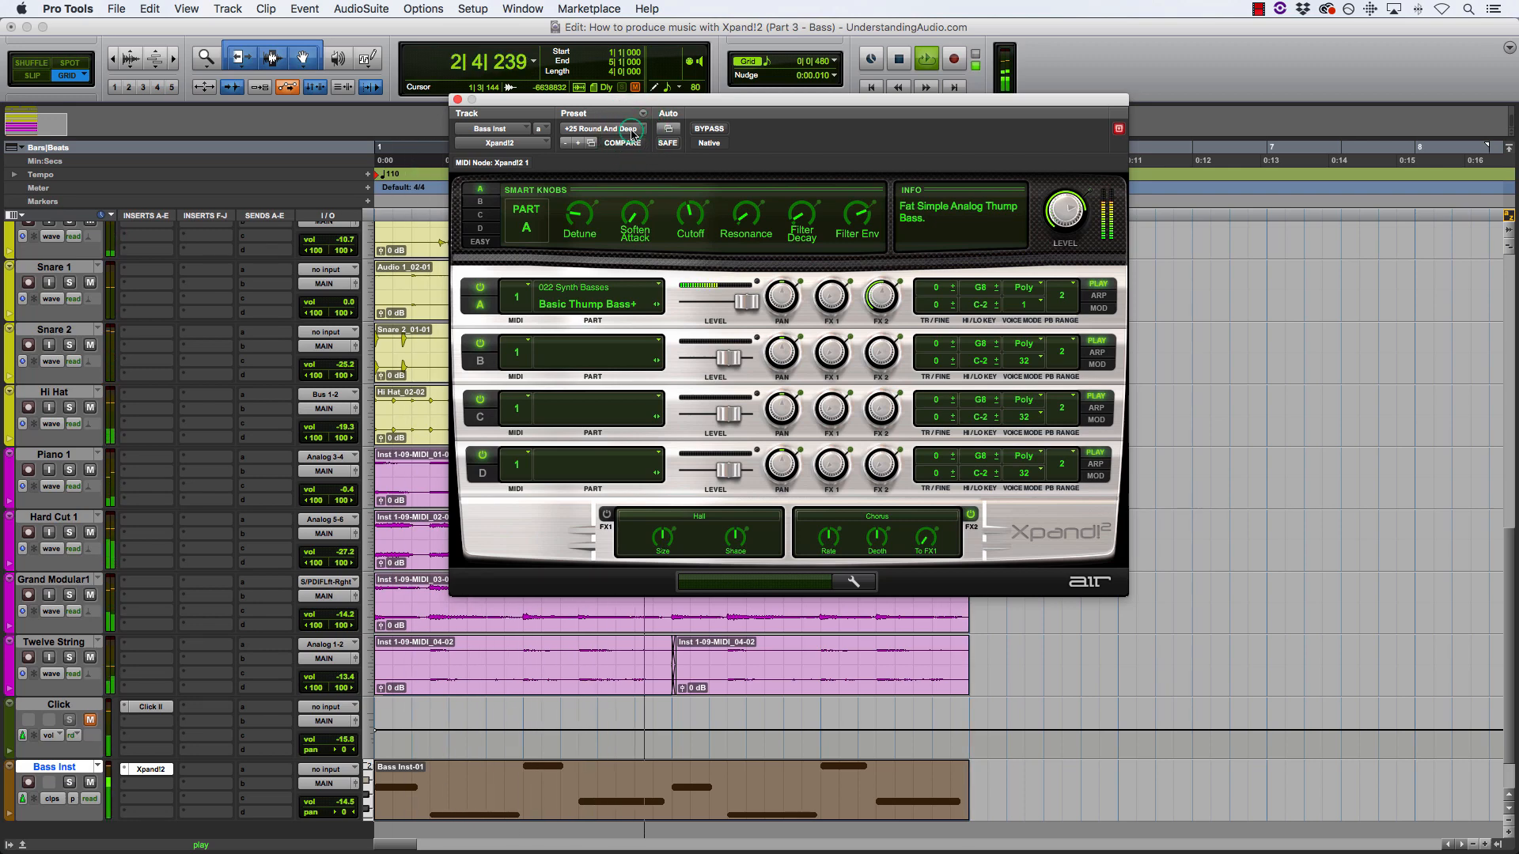
click(603, 128)
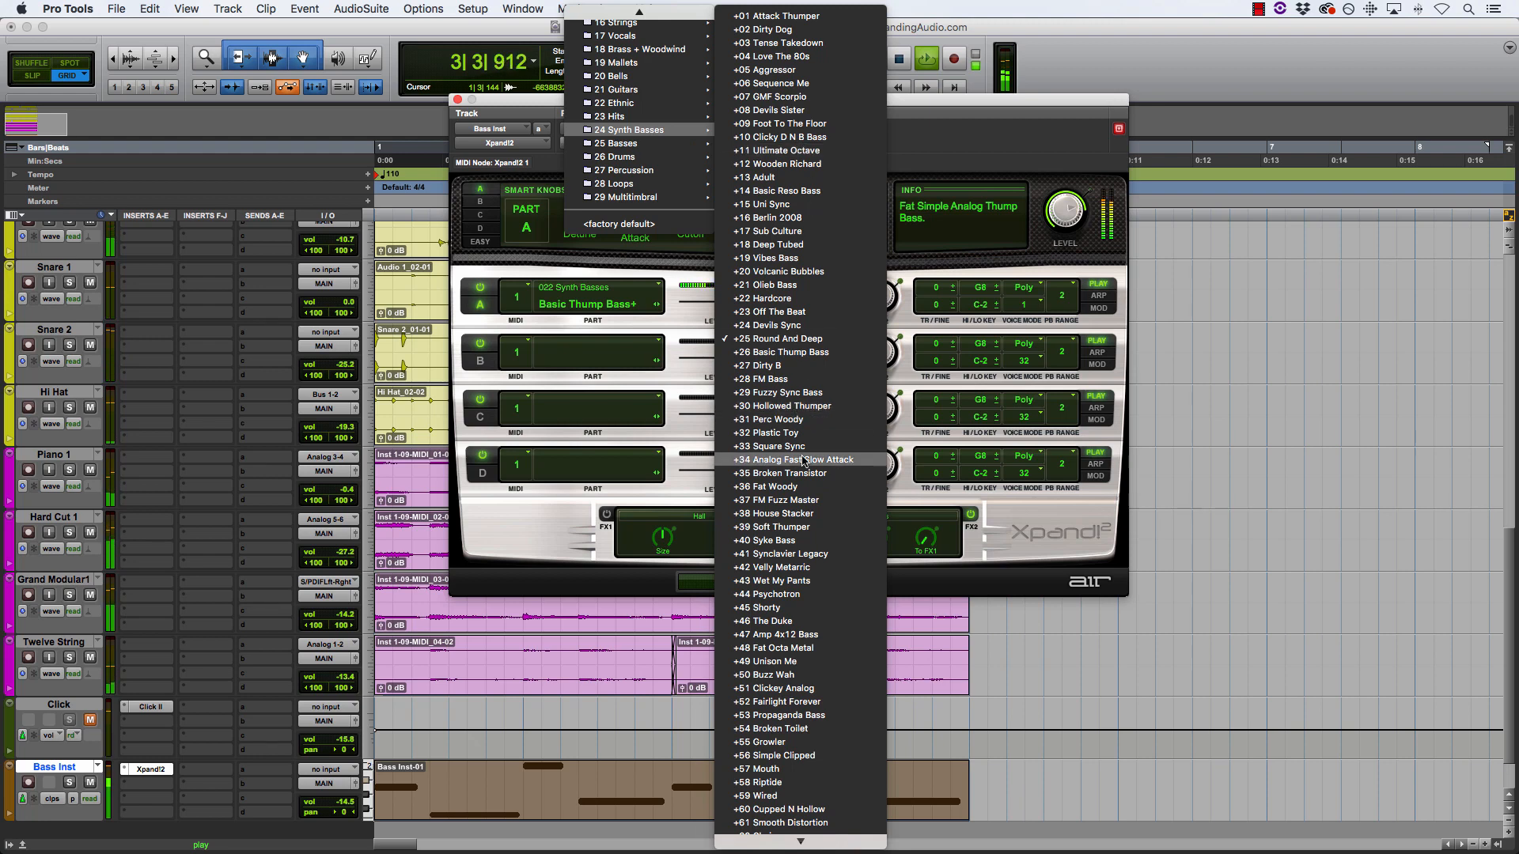
mouse_move(810, 631)
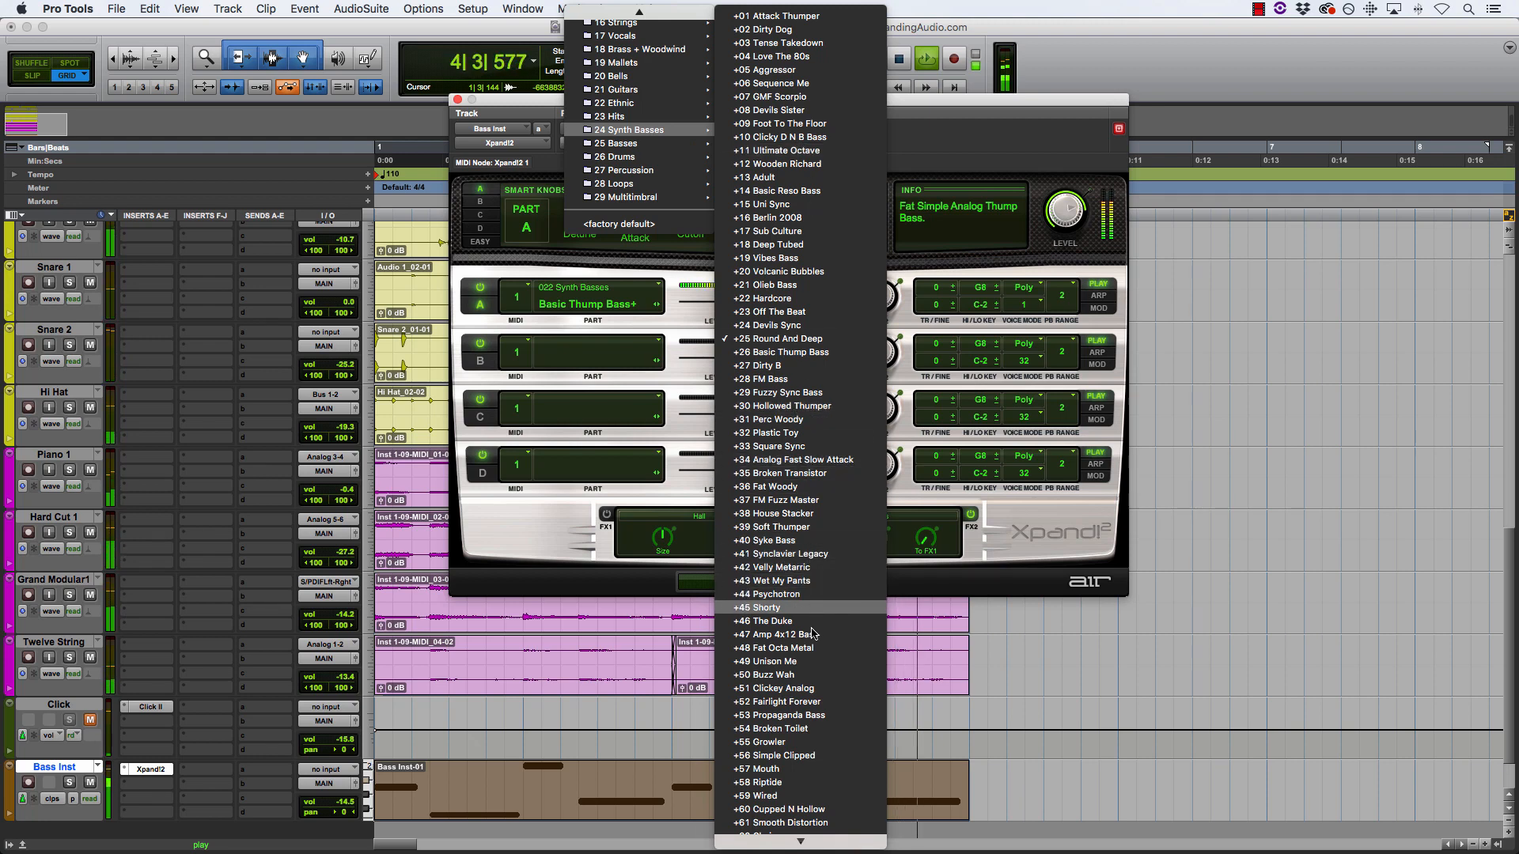
mouse_move(811, 742)
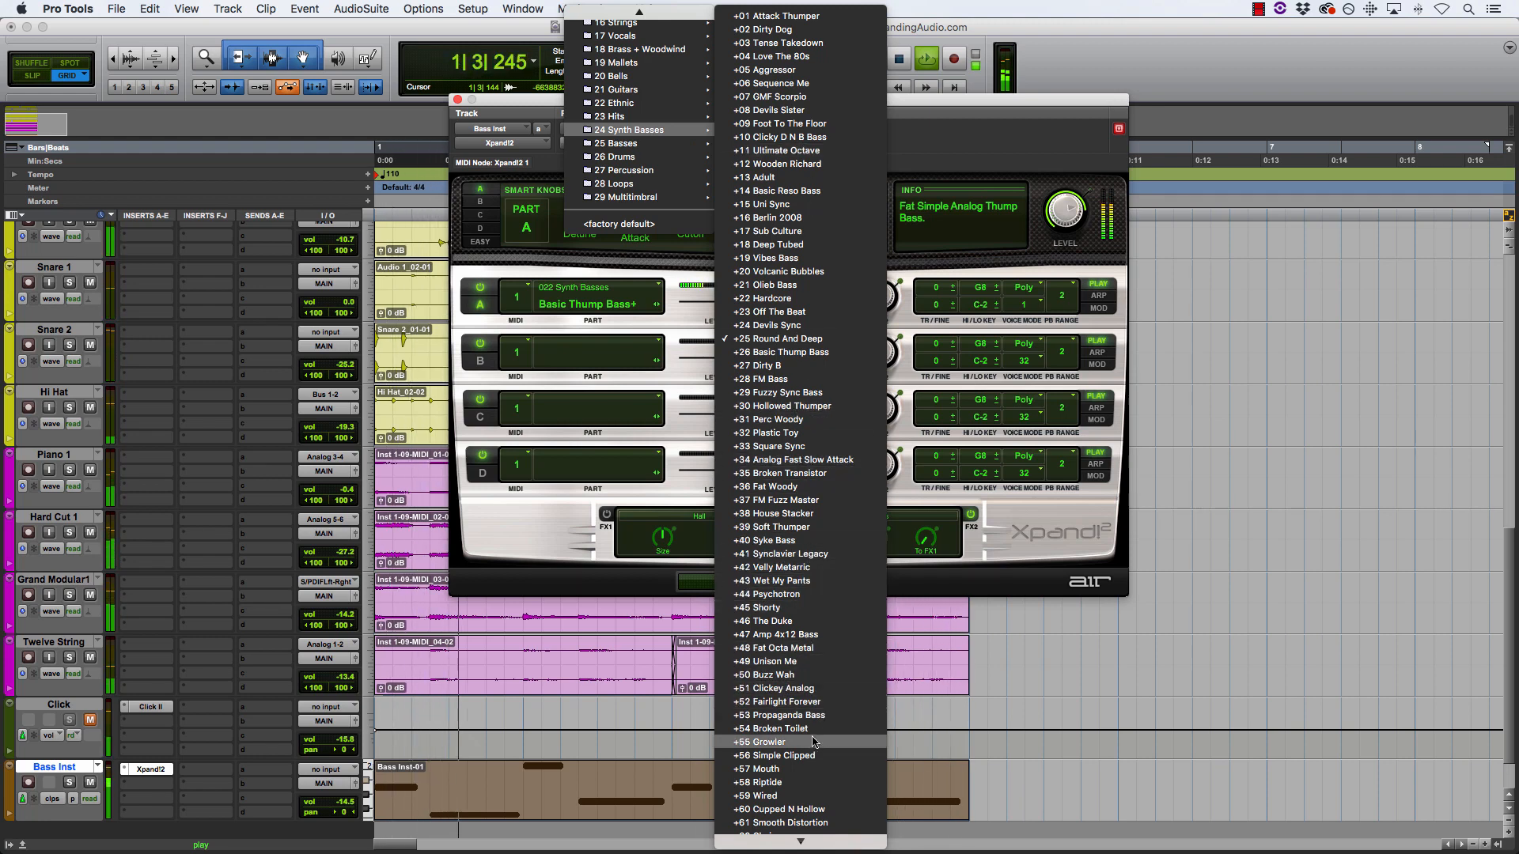
click(782, 740)
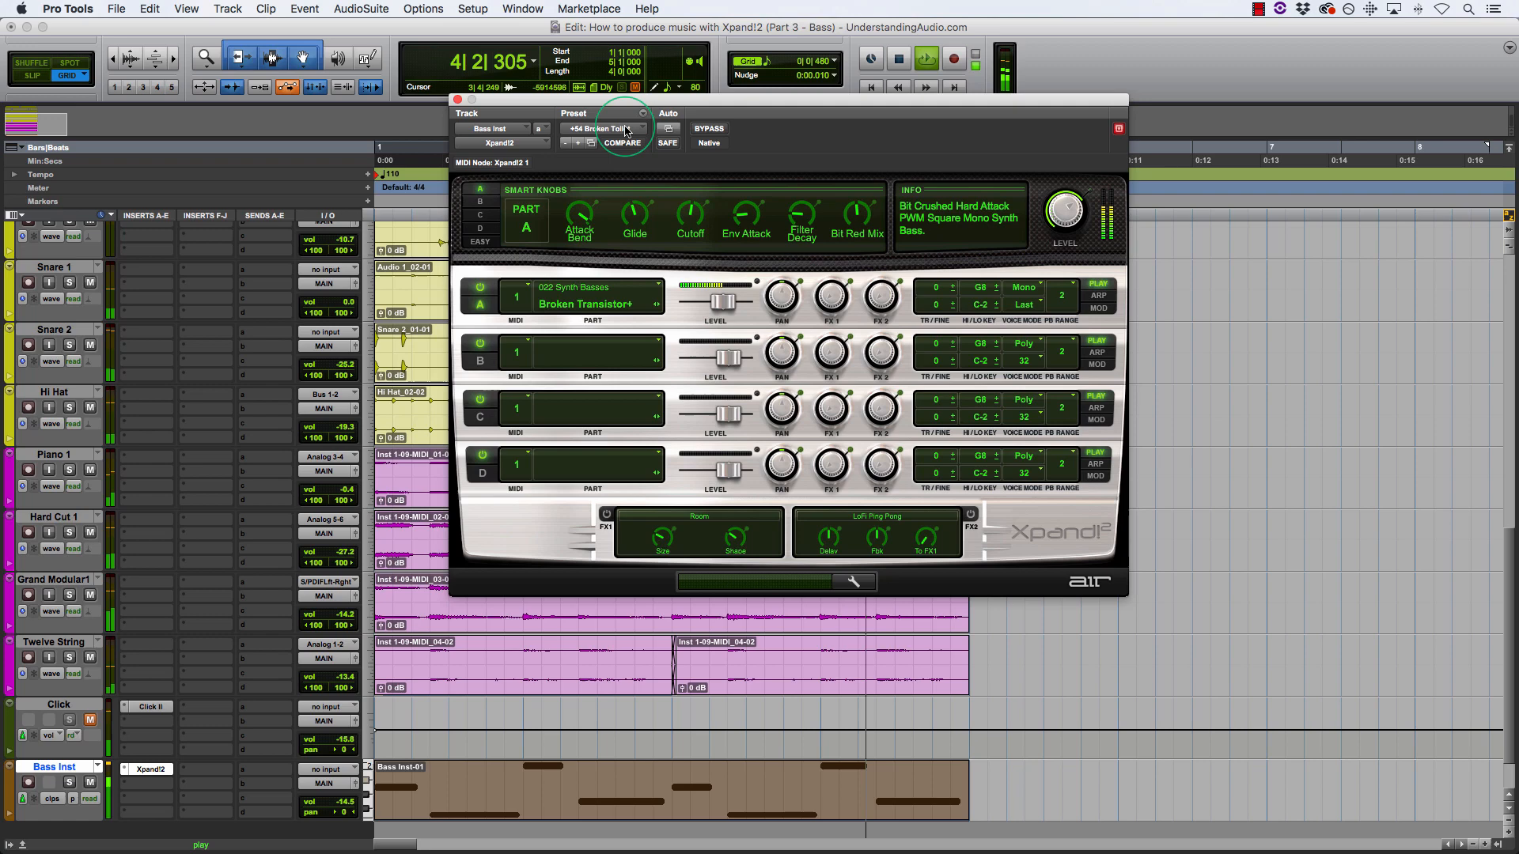
click(603, 128)
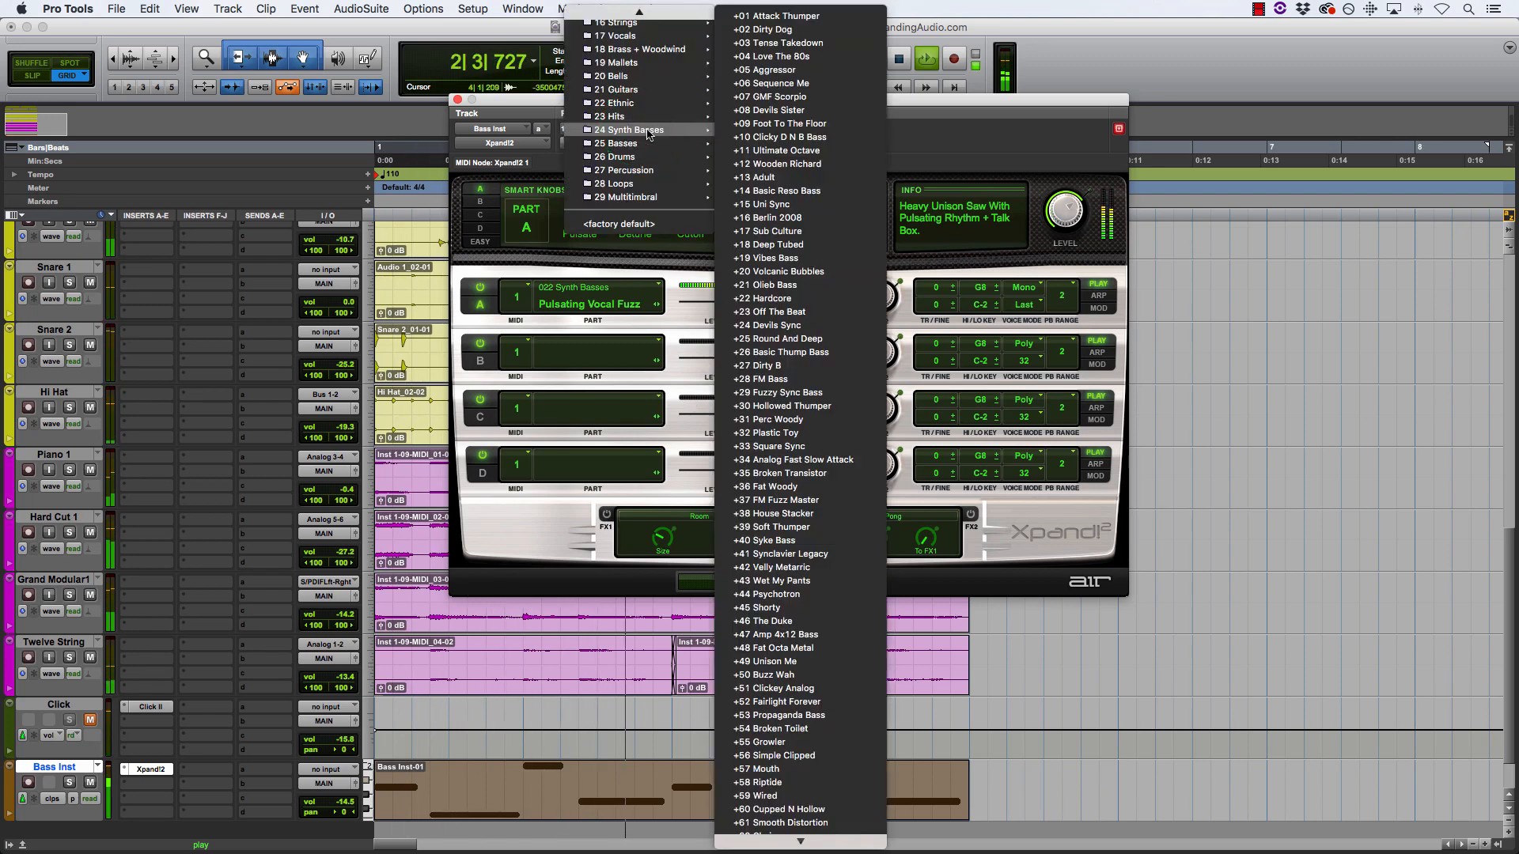
mouse_move(794, 446)
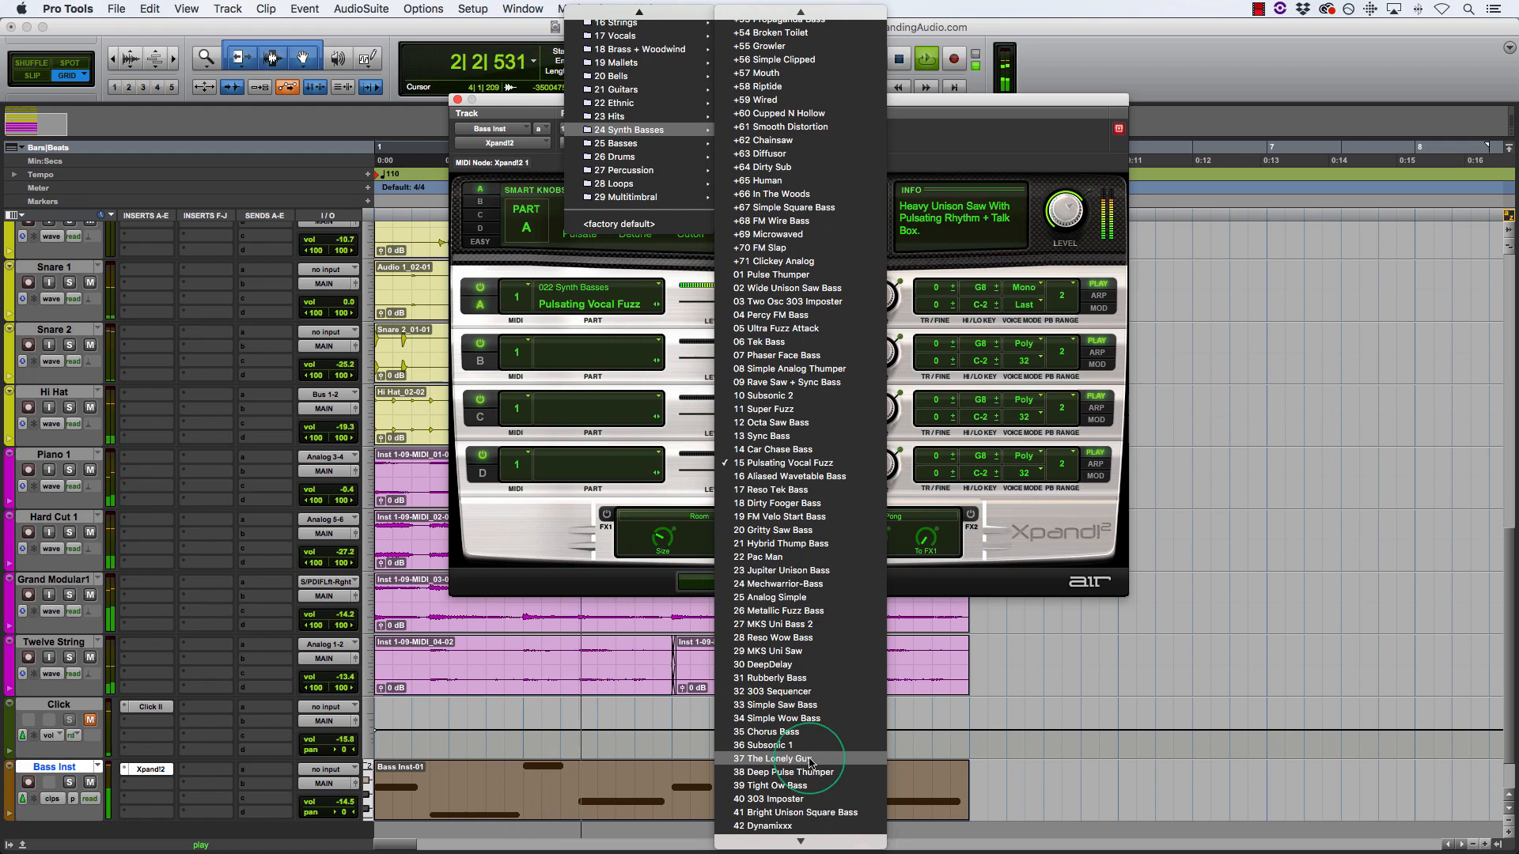
- Load the 37 The Lonely Guy synth bass preset in Xpand!2
click(776, 758)
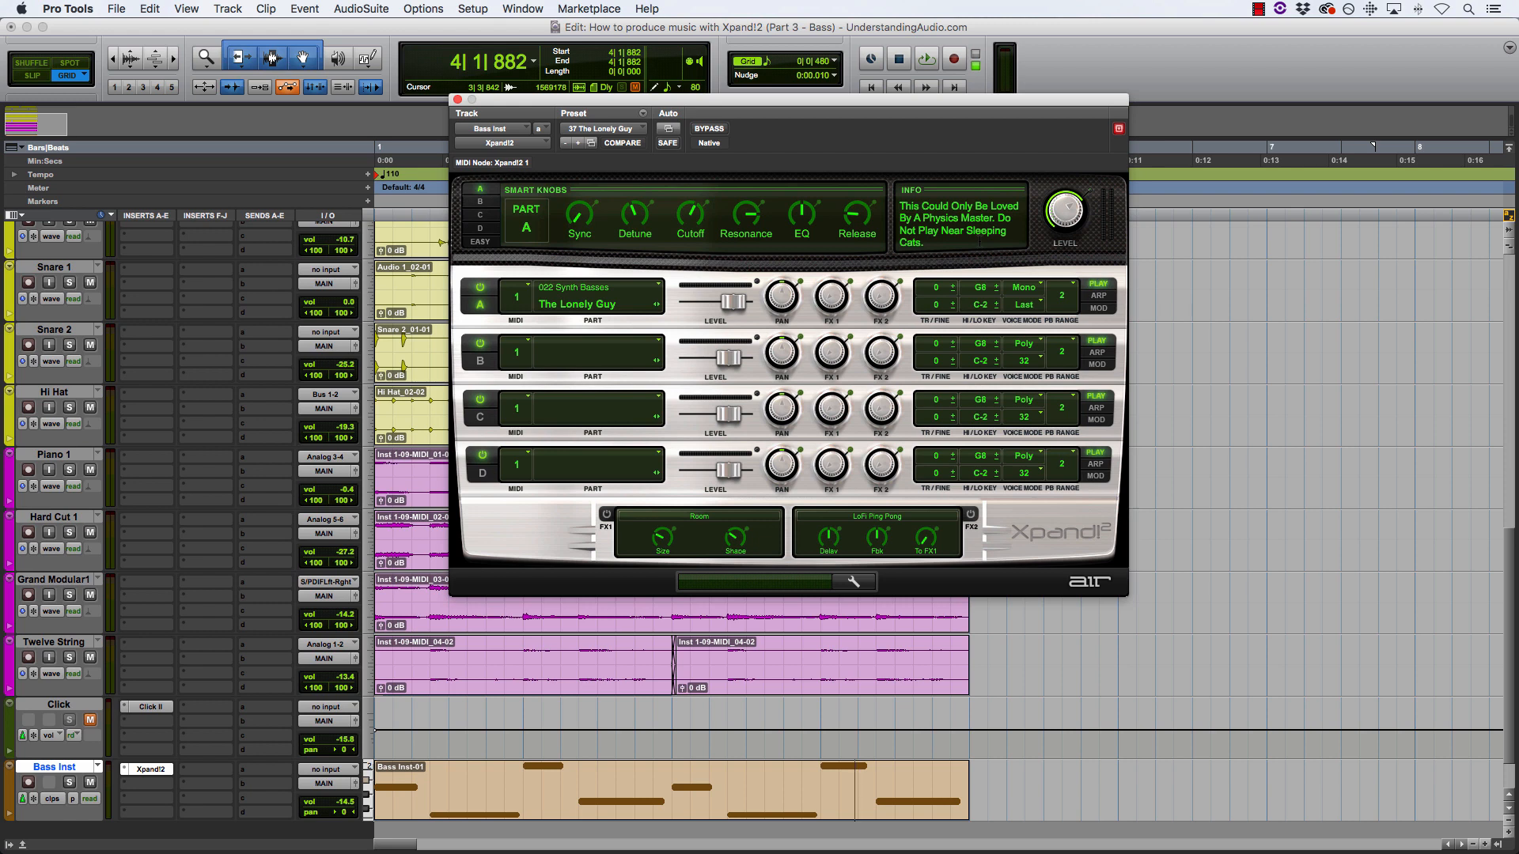
mouse_move(748, 171)
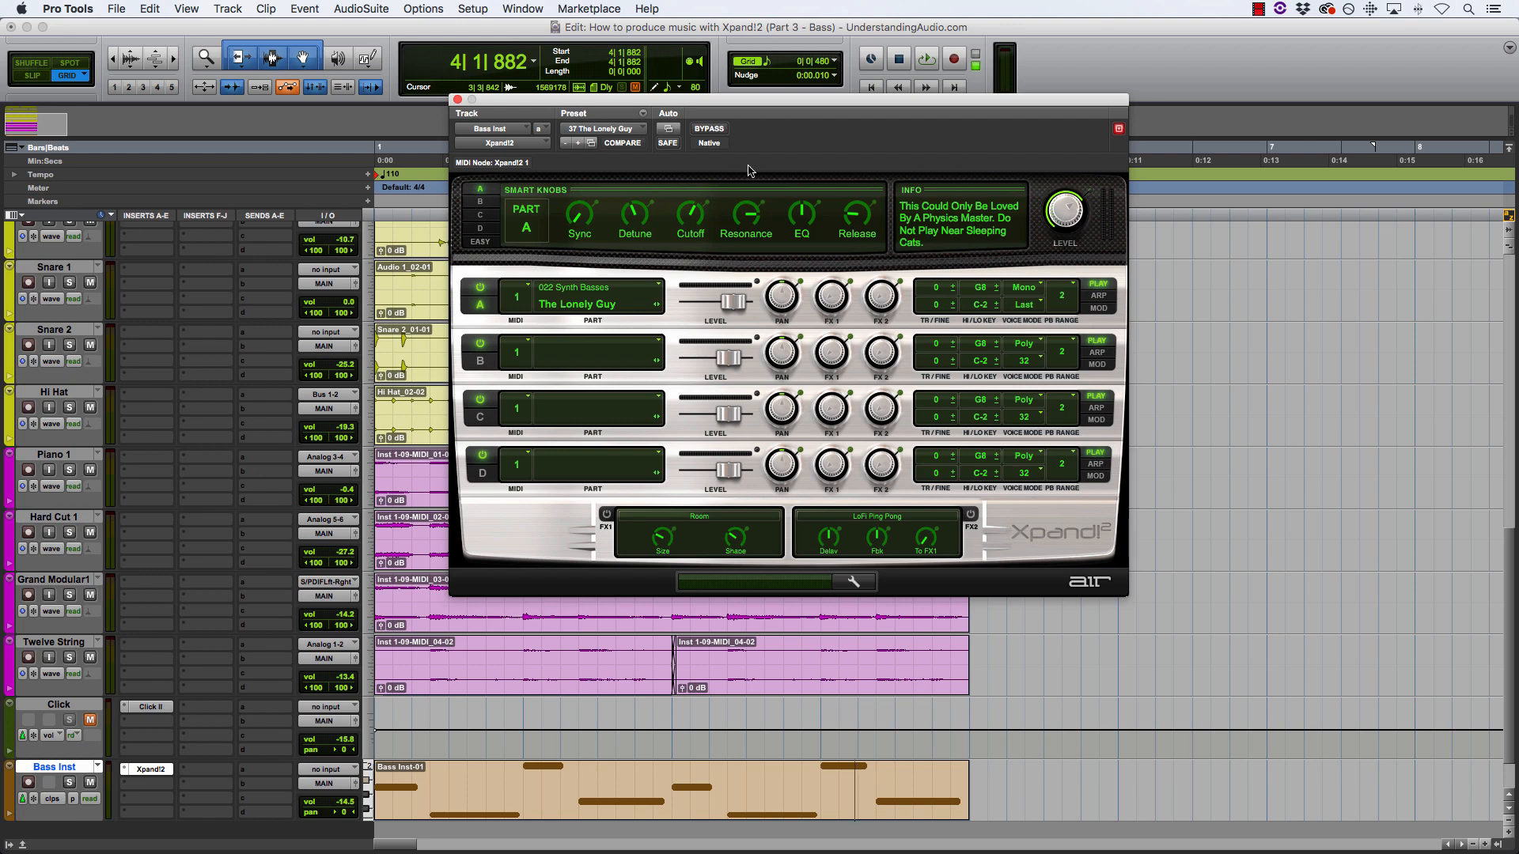
- Load the 25 Basses > 07 Funk Hits The Fan slap bass preset in Xpand!2
click(604, 142)
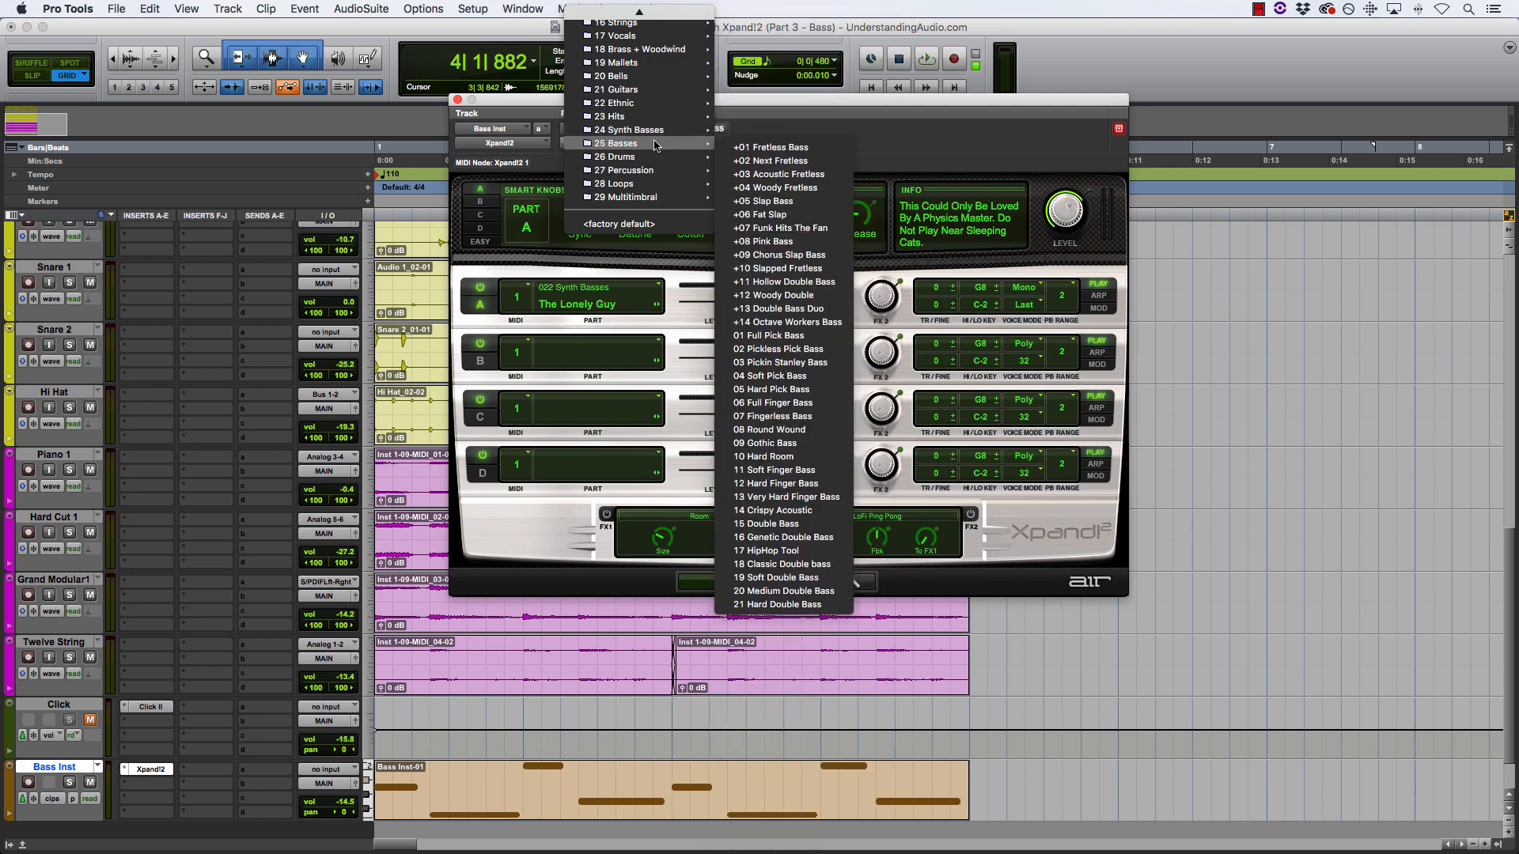
mouse_move(772, 147)
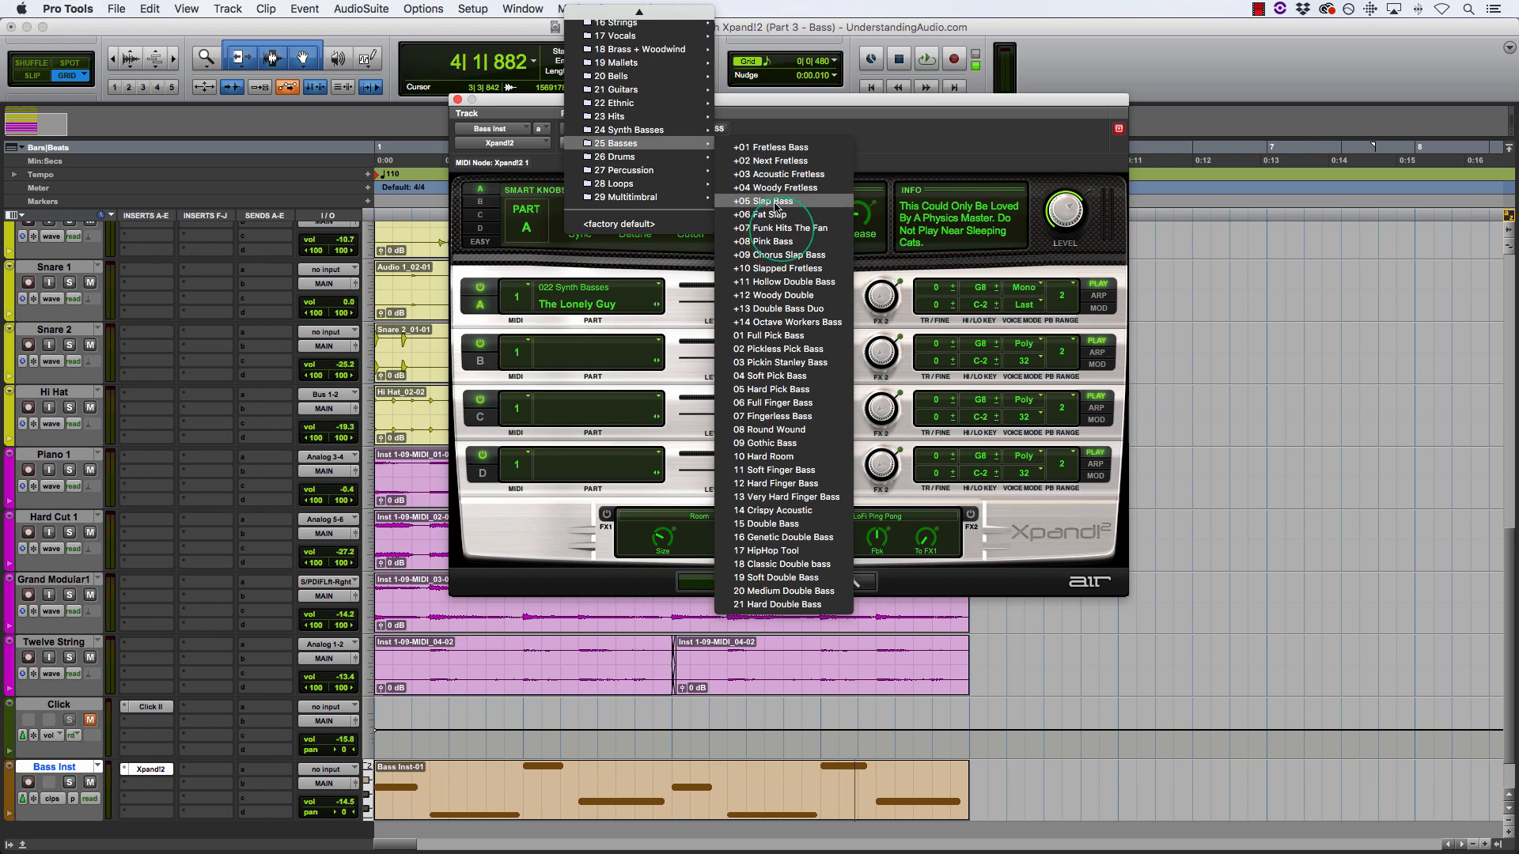
click(783, 228)
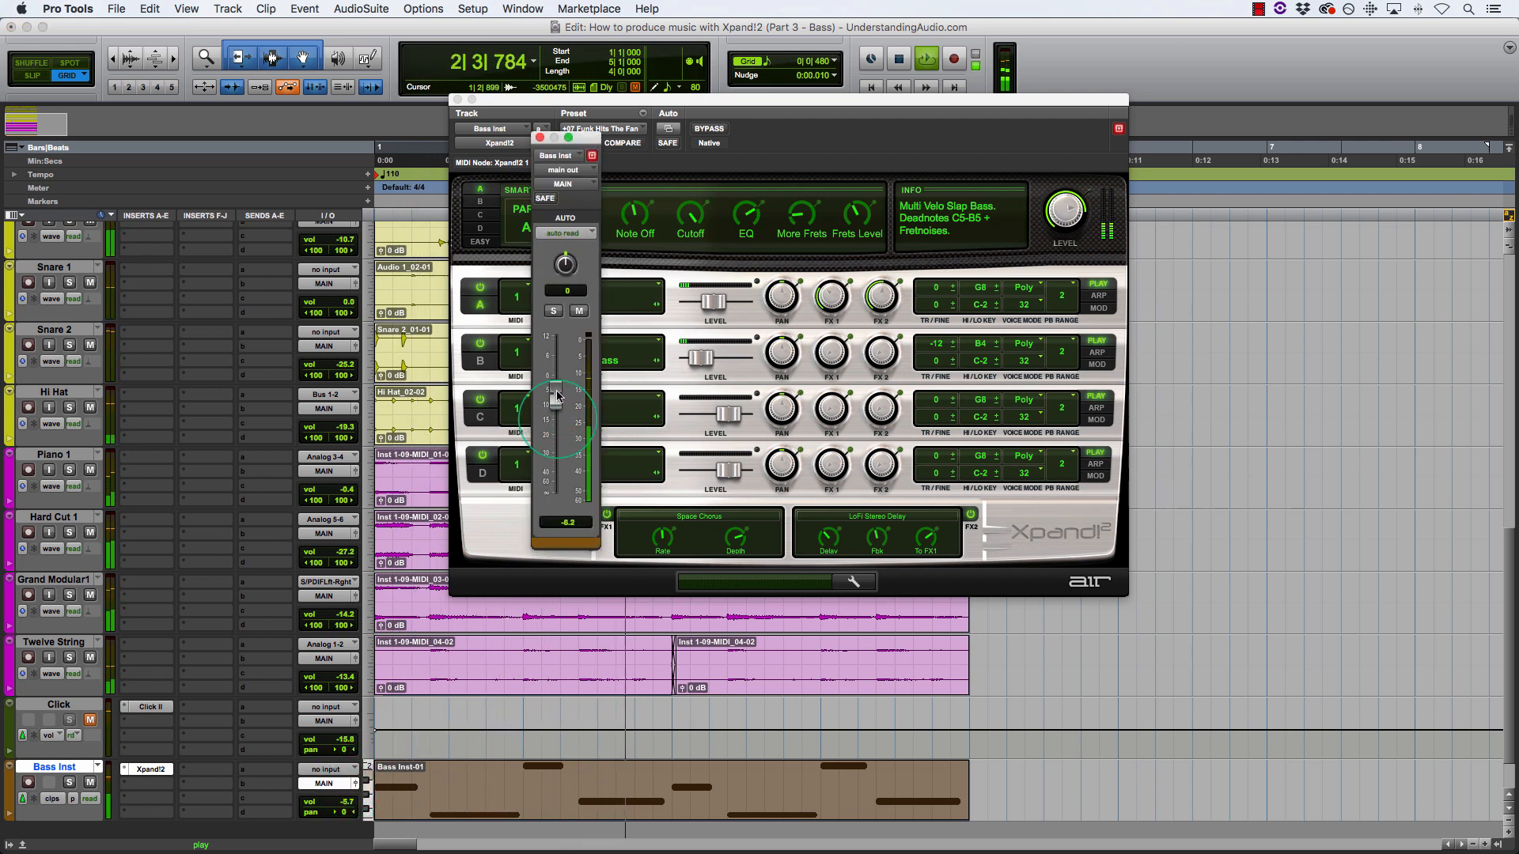
- Raise the Bass Inst volume to +4.3 dB, then ease it down to settle near -5.3 dB
drag(556, 395, 555, 360)
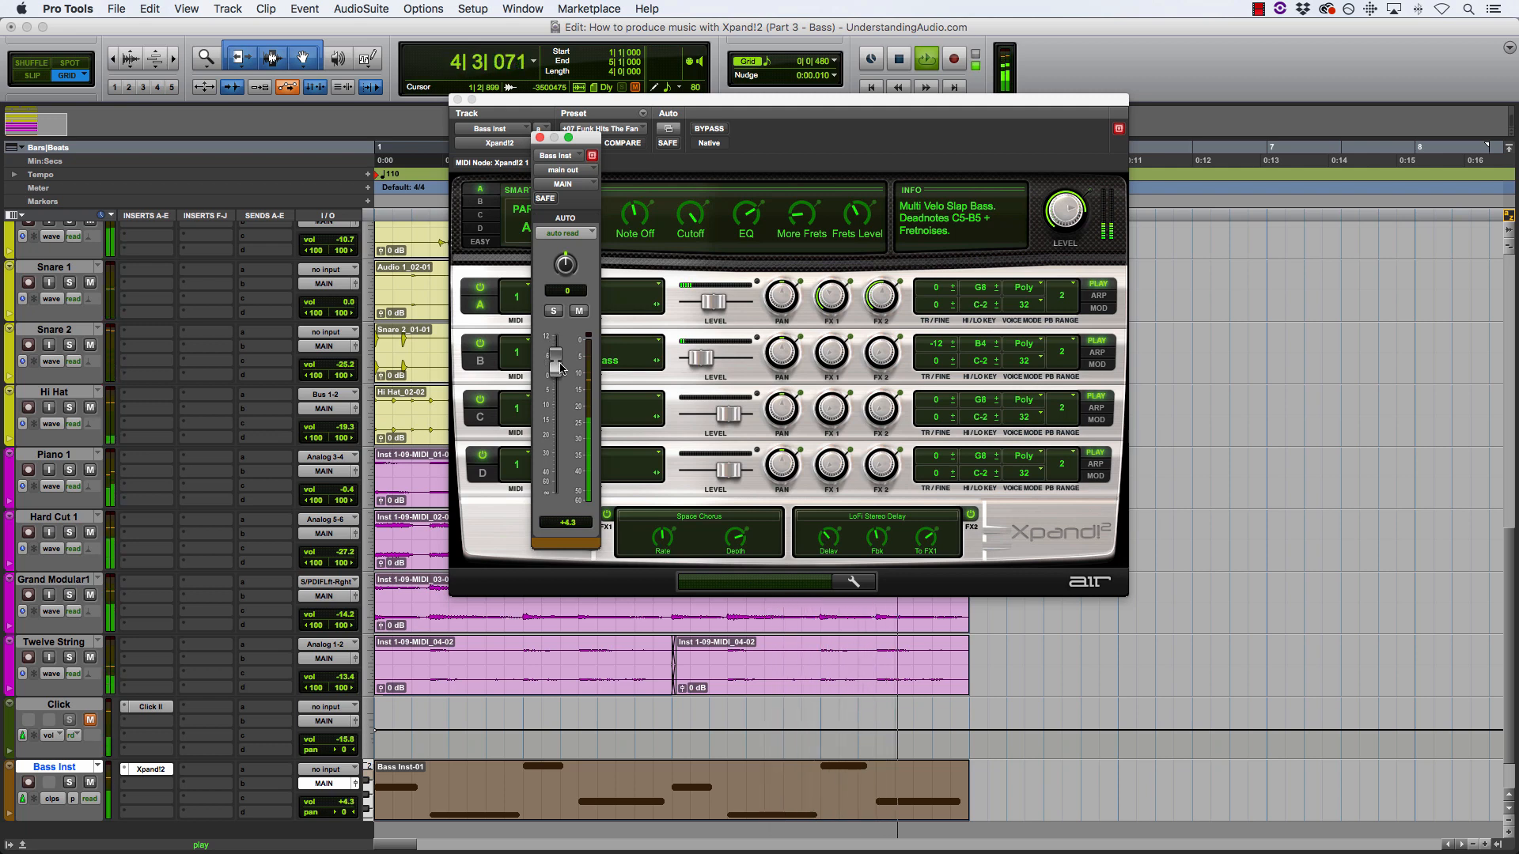
drag(557, 365, 557, 383)
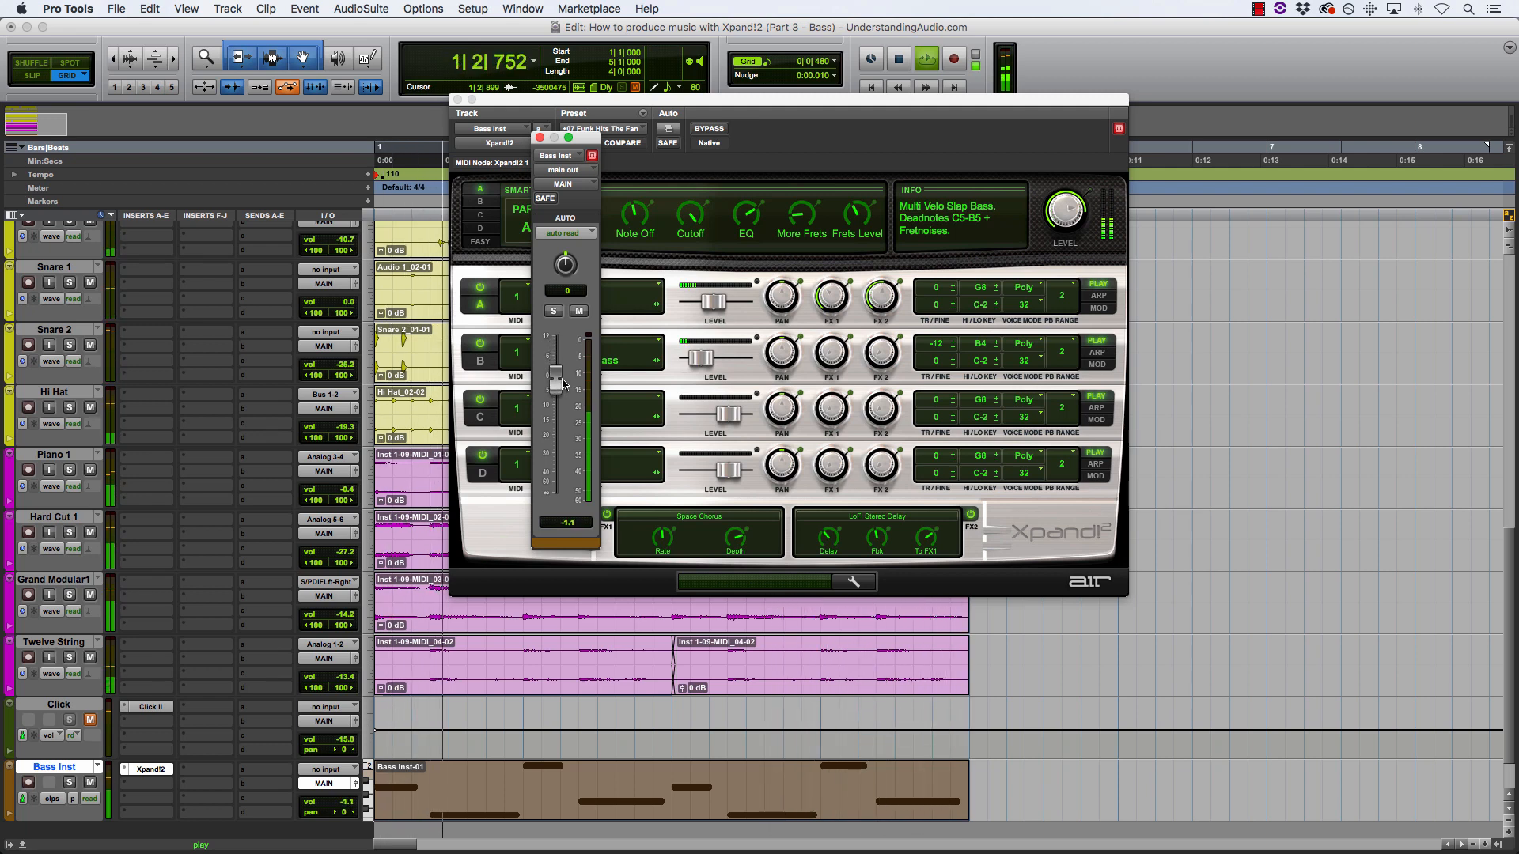
drag(556, 377, 556, 391)
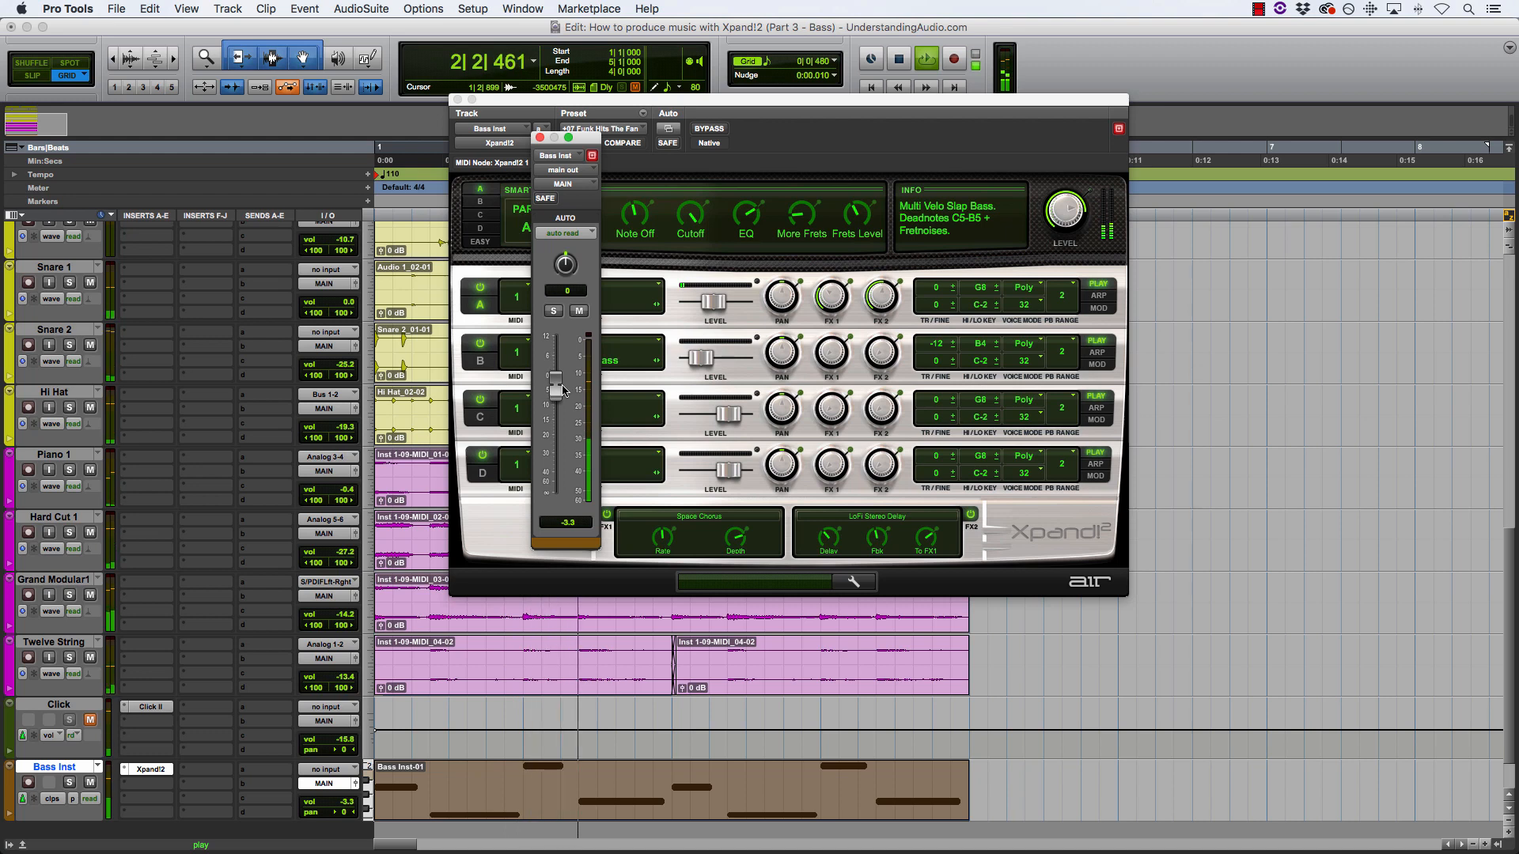
drag(557, 388, 557, 394)
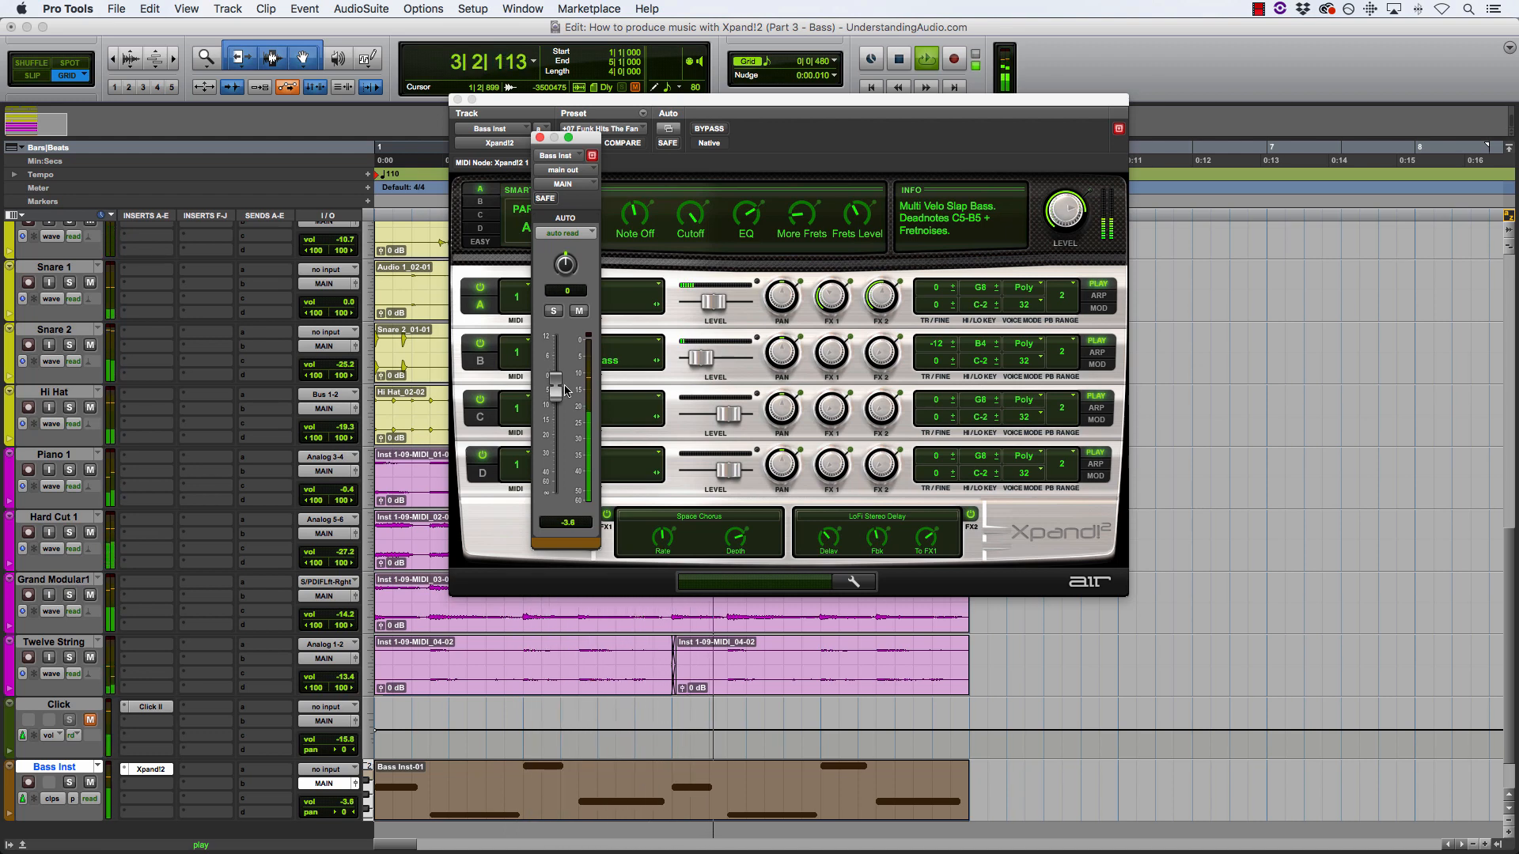
drag(560, 390, 554, 399)
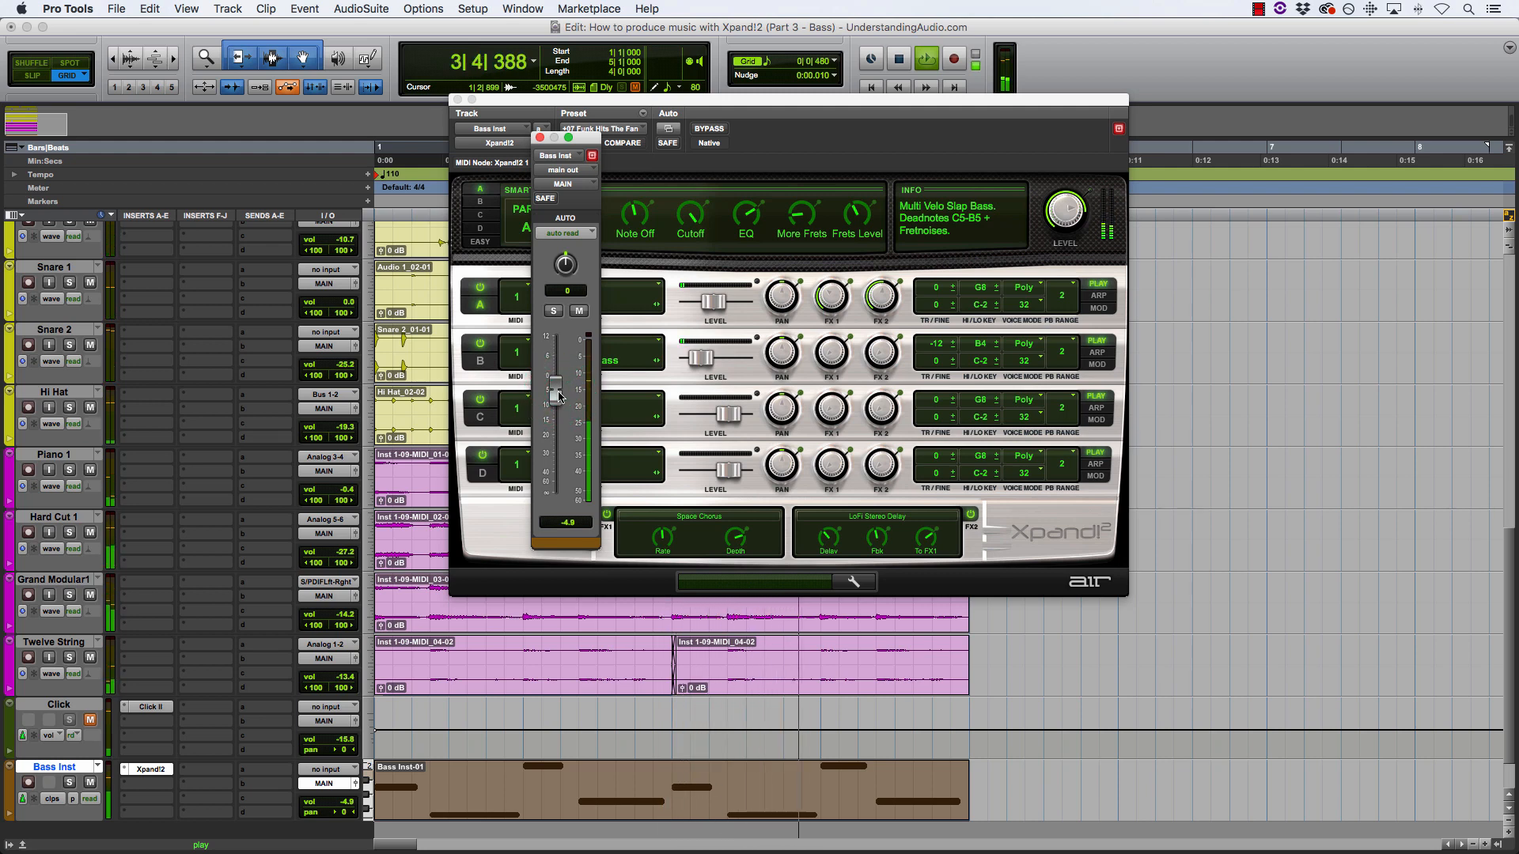
drag(557, 396, 557, 399)
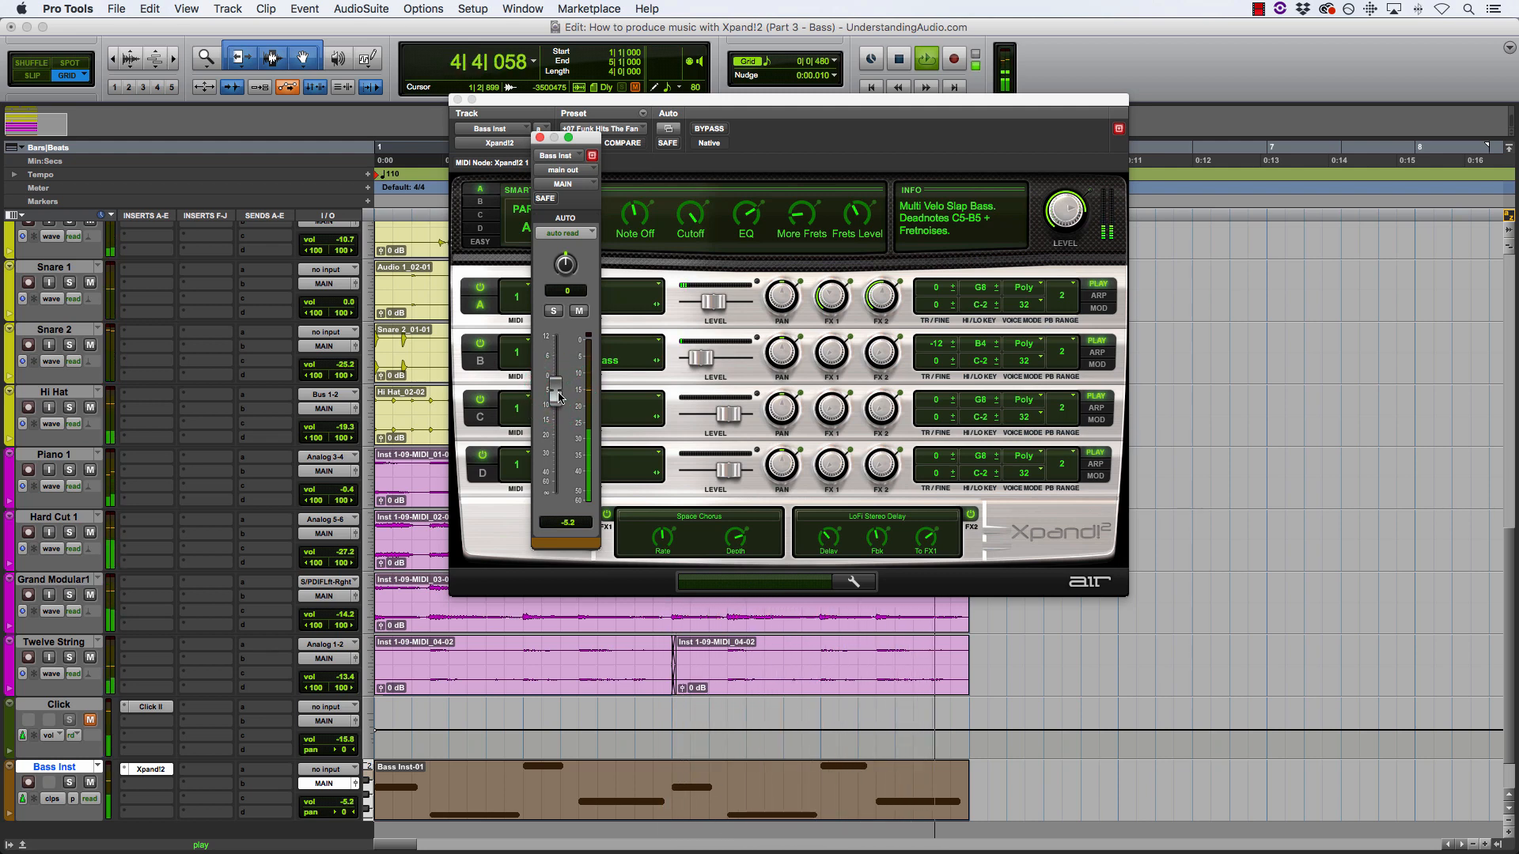